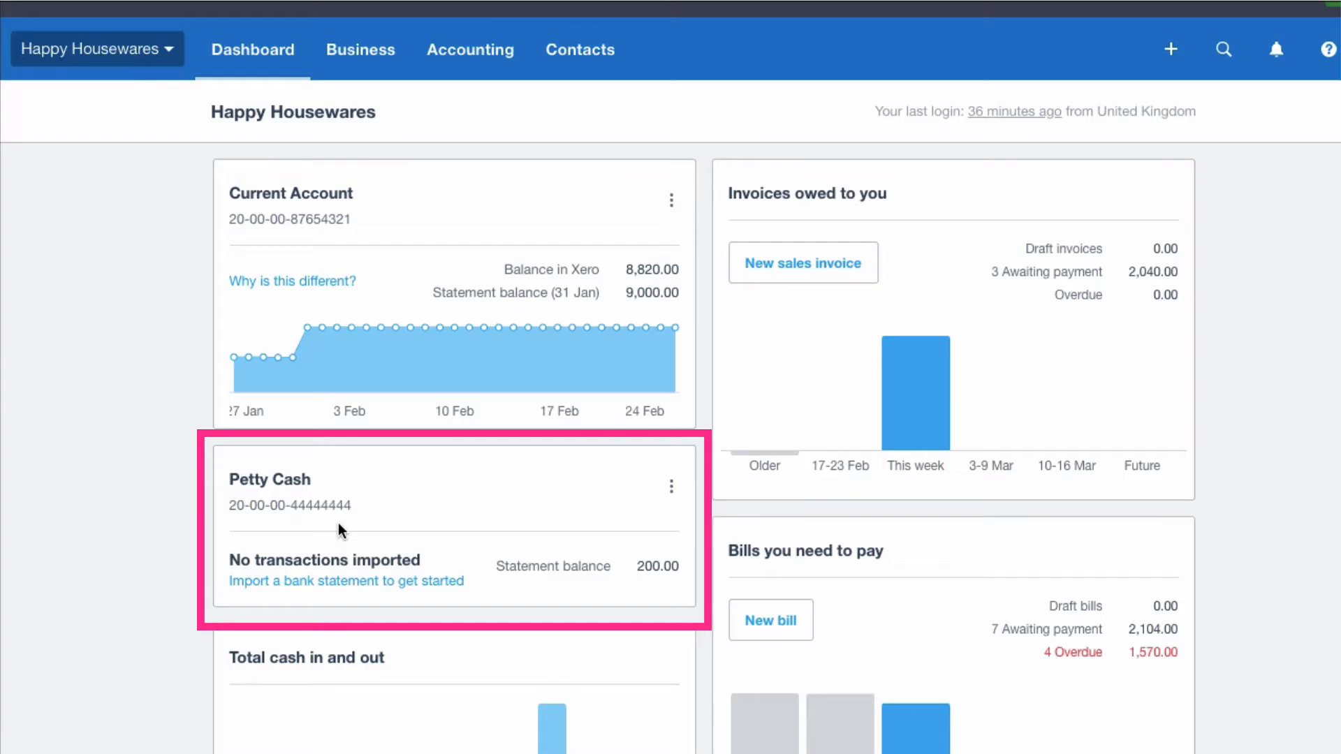
{"action": "mouse_move", "coordinate": [518, 522]}
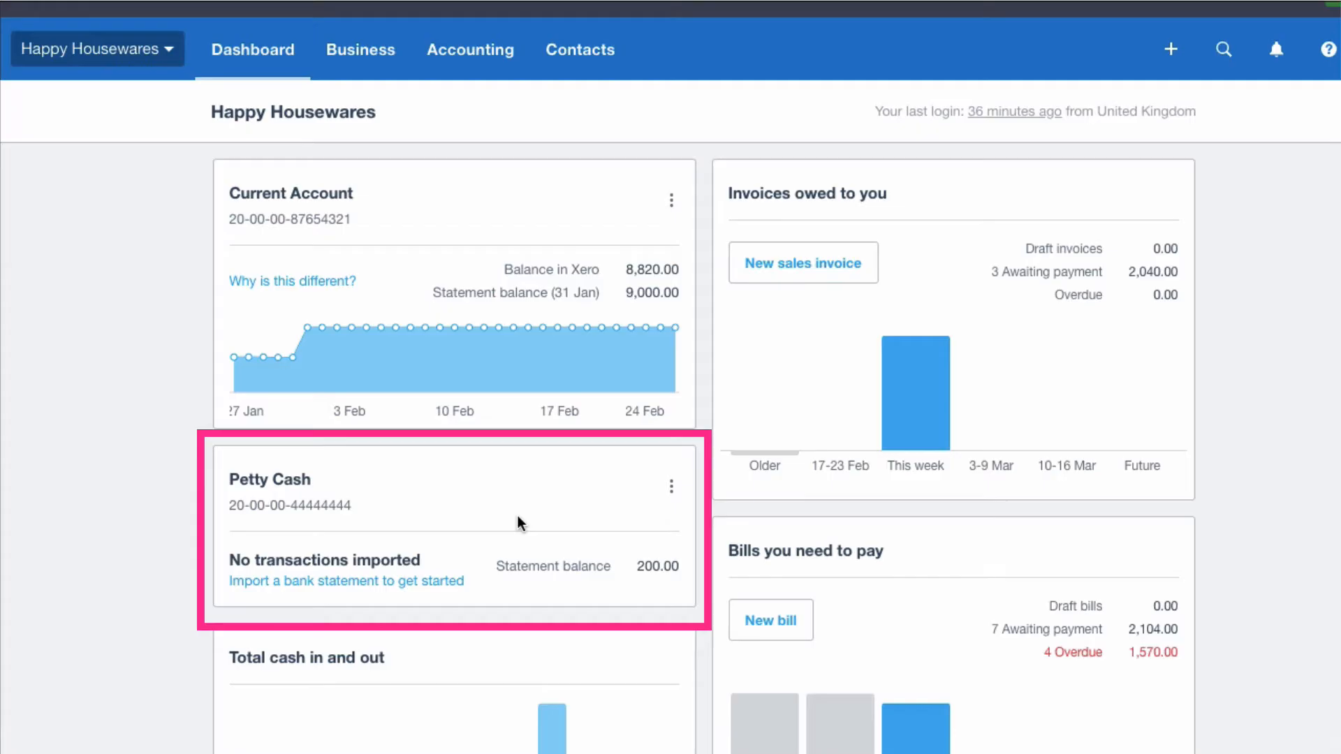
{"action": "mouse_move", "coordinate": [645, 529]}
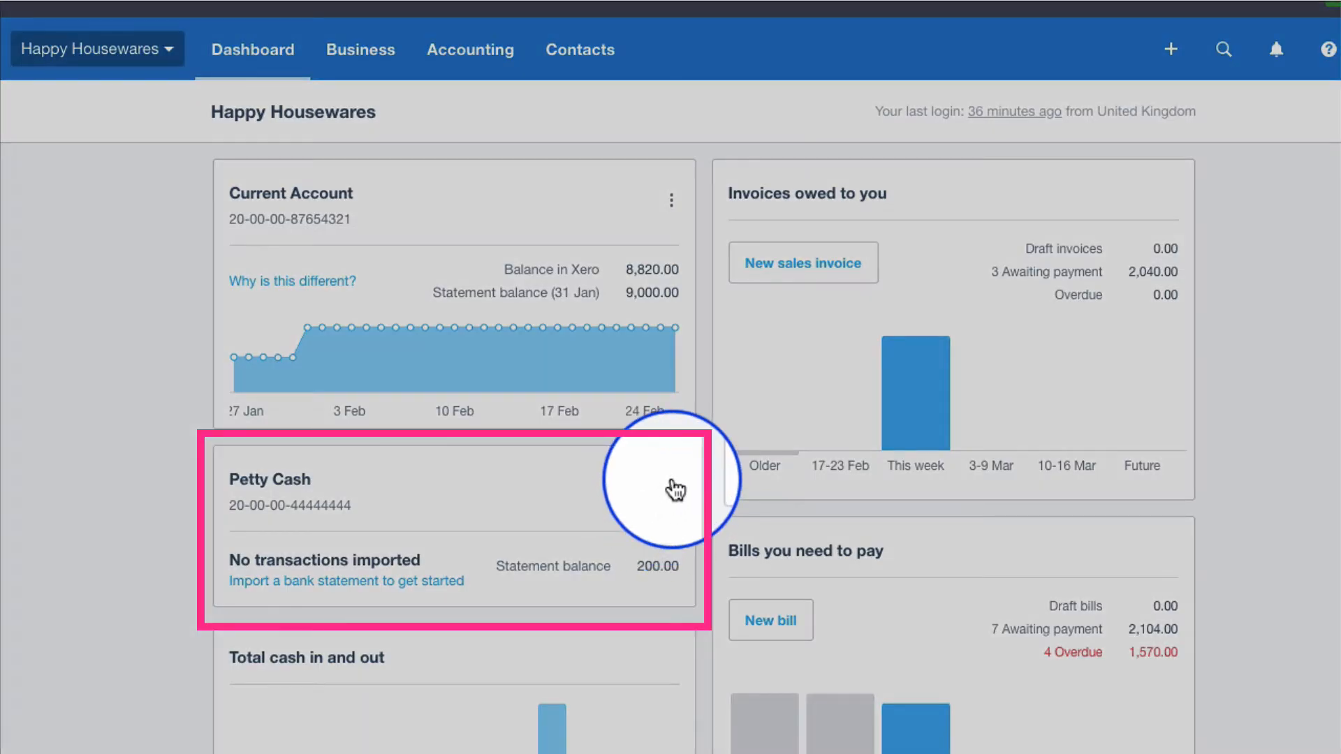
Start a new Spend Money transaction from the Petty Cash account's options menu
{"action": "left_click", "coordinate": [671, 487]}
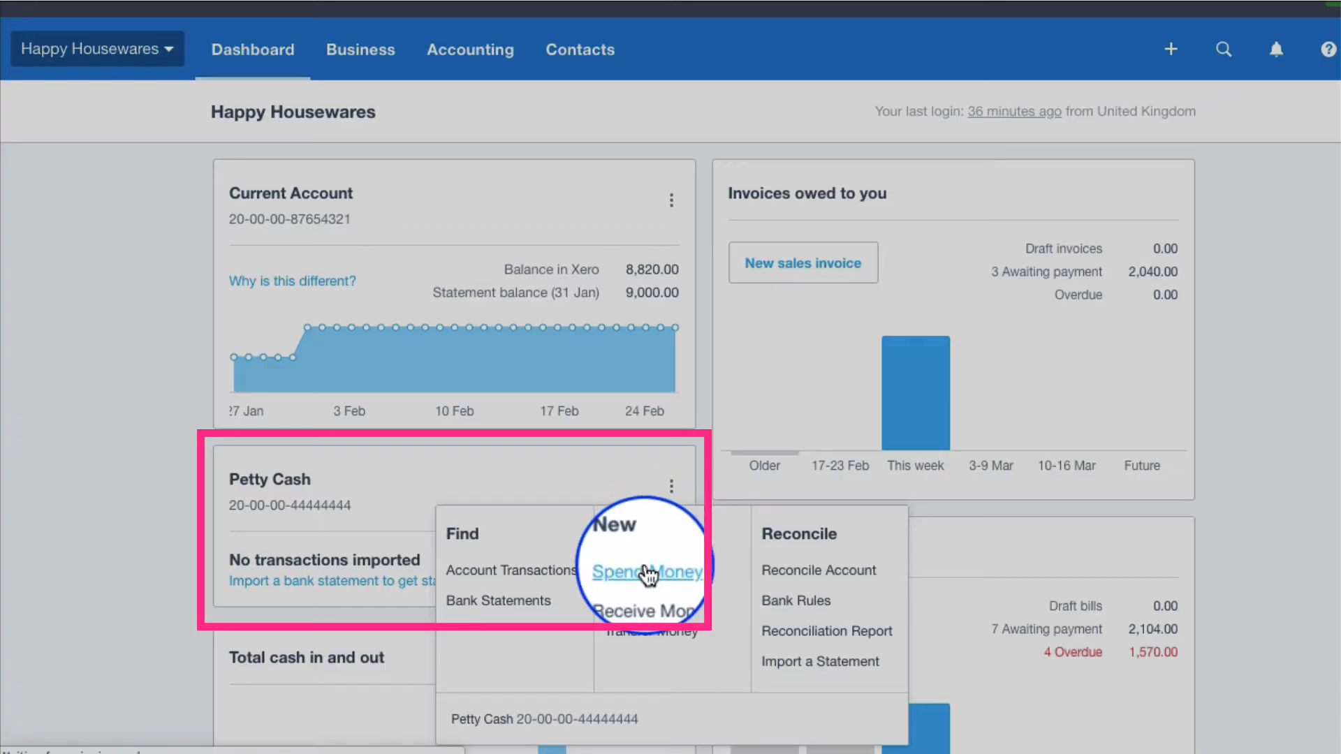
{"action": "left_click", "coordinate": [648, 571]}
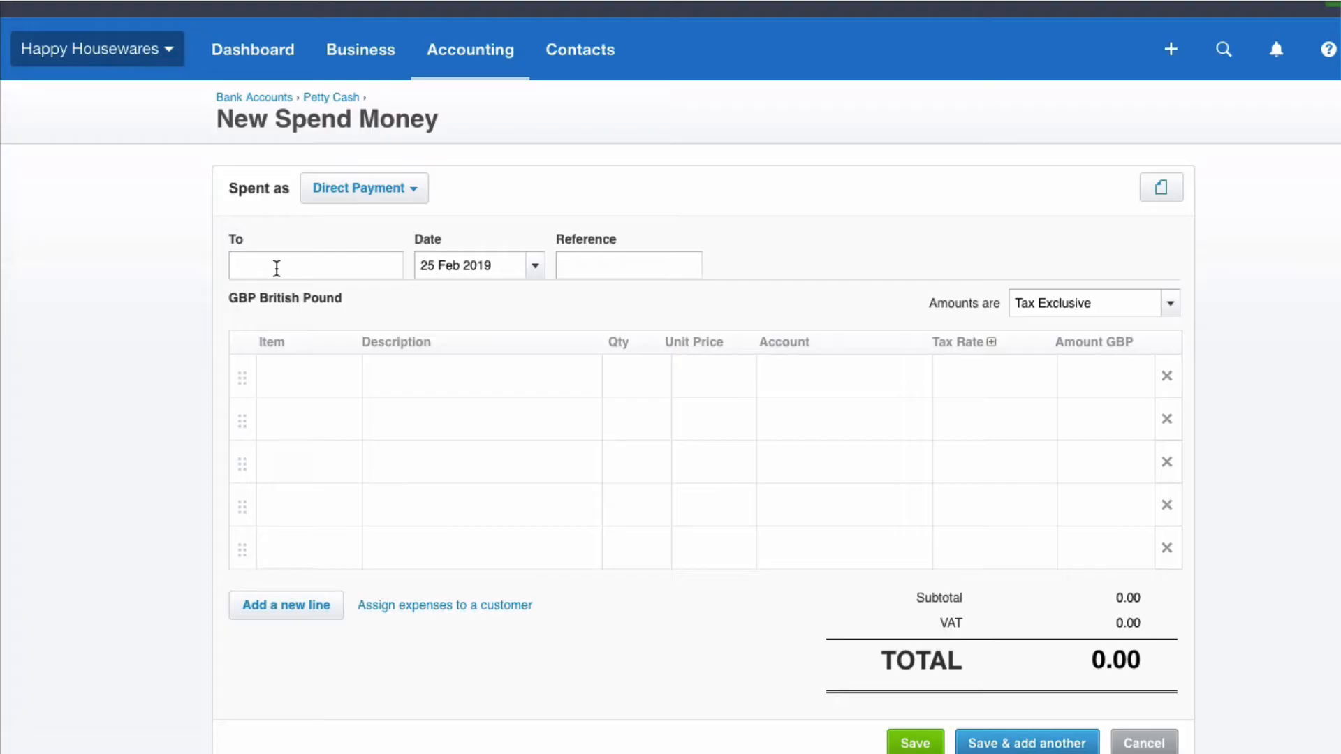
Fill in payee Post Office, date 14/1/2019 and reference PC-45
{"action": "type", "text": "P"}
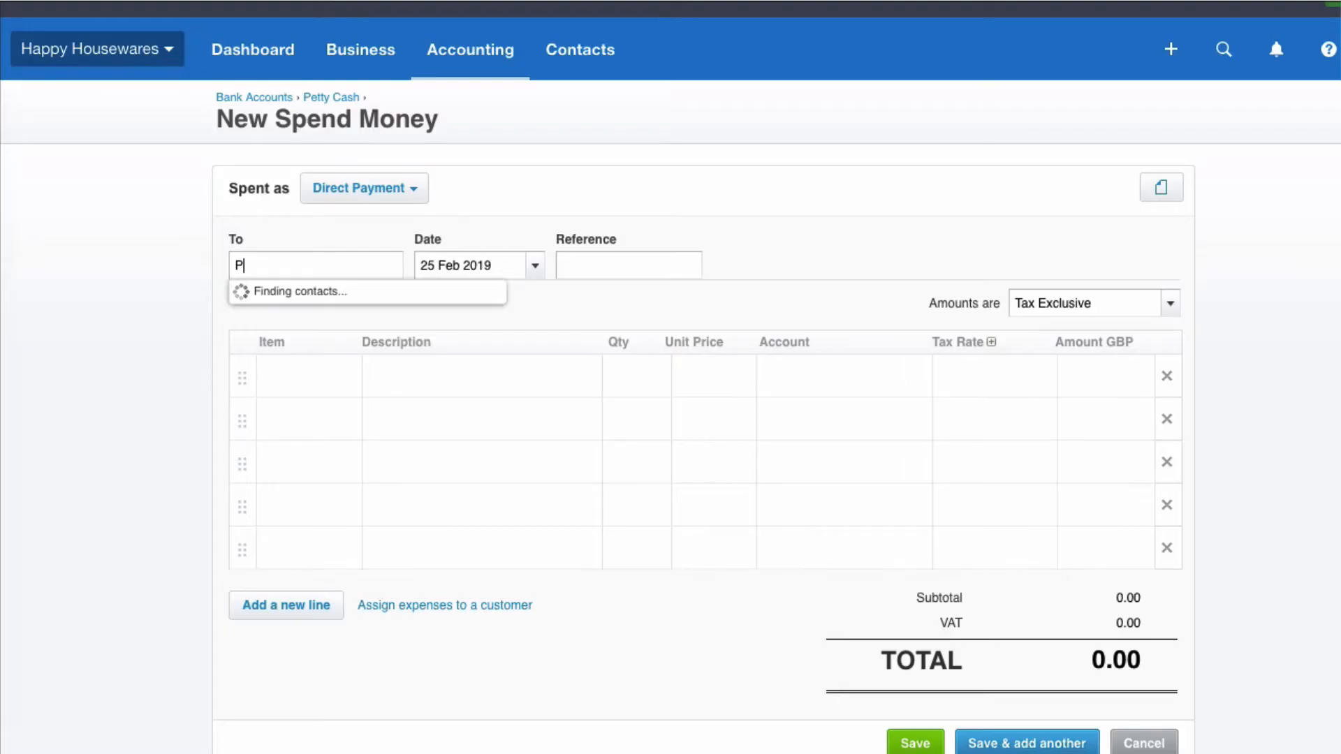
{"action": "type", "text": "ost Office"}
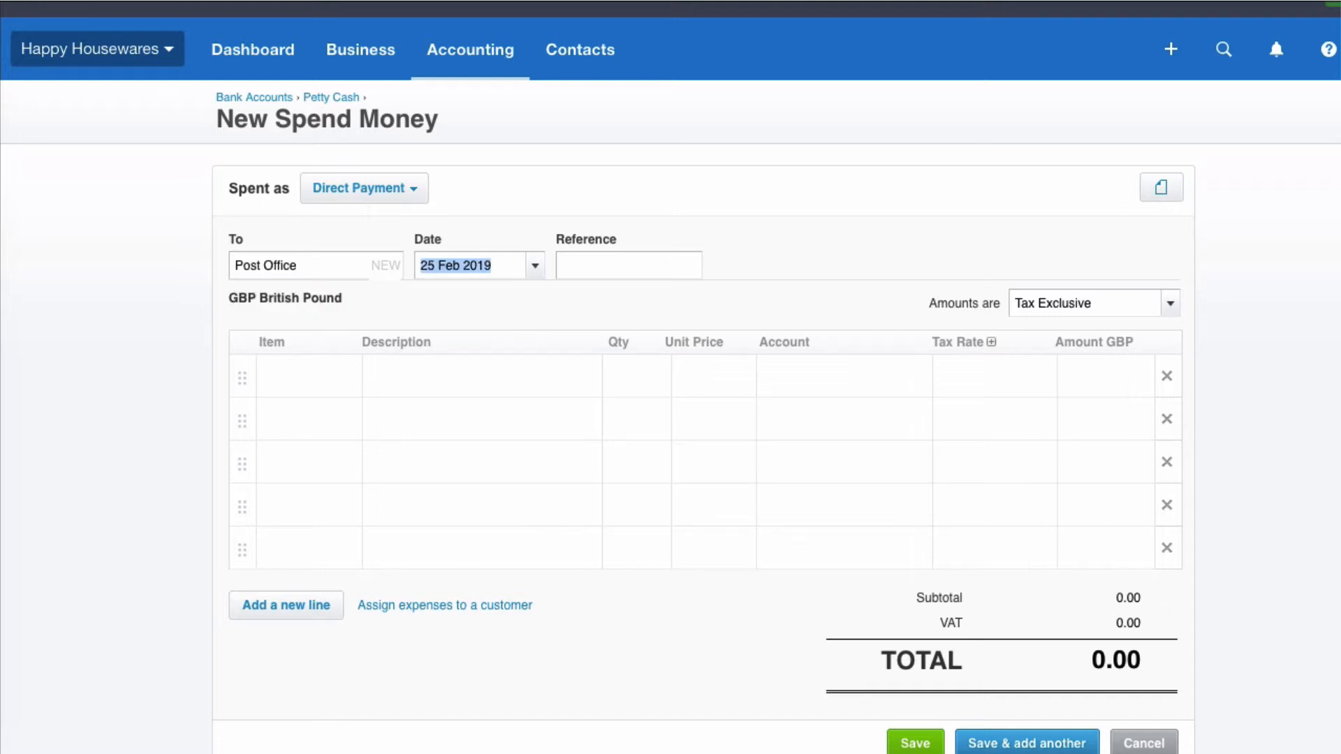
{"action": "type", "text": "14/1"}
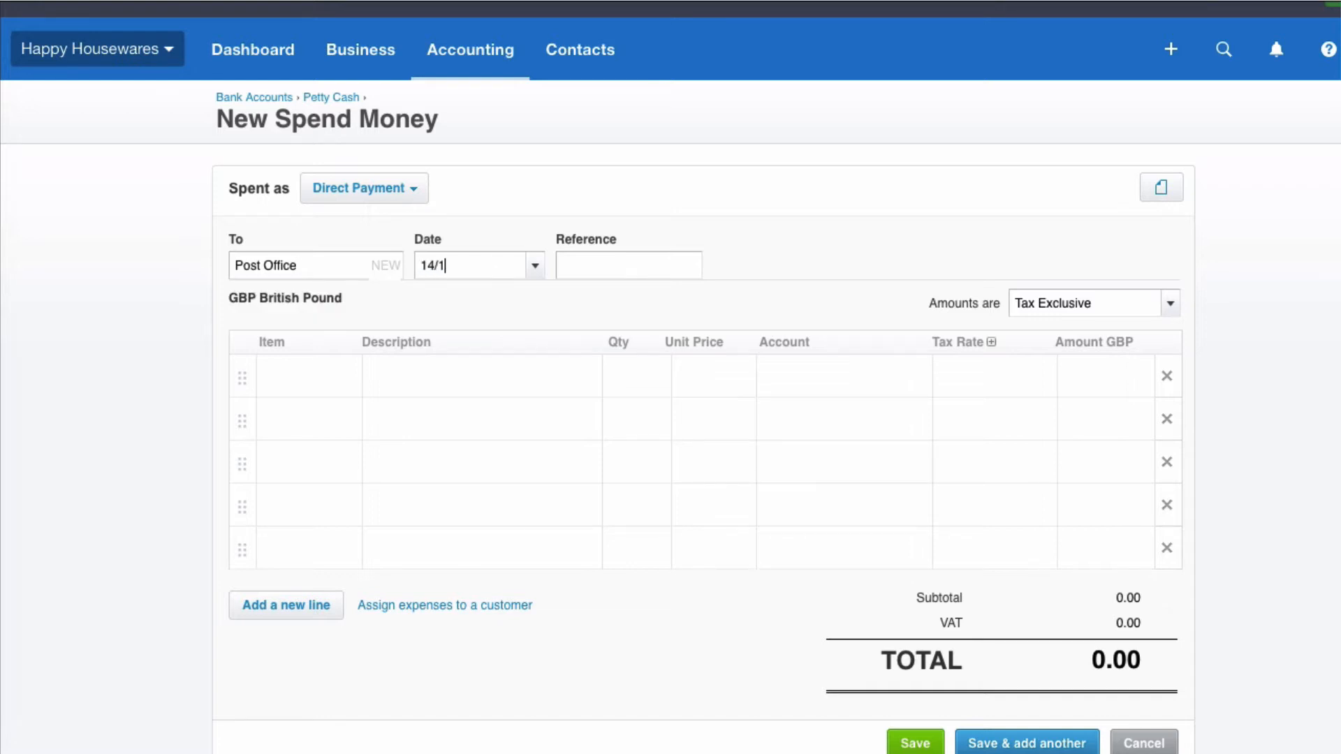
{"action": "type", "text": "P"}
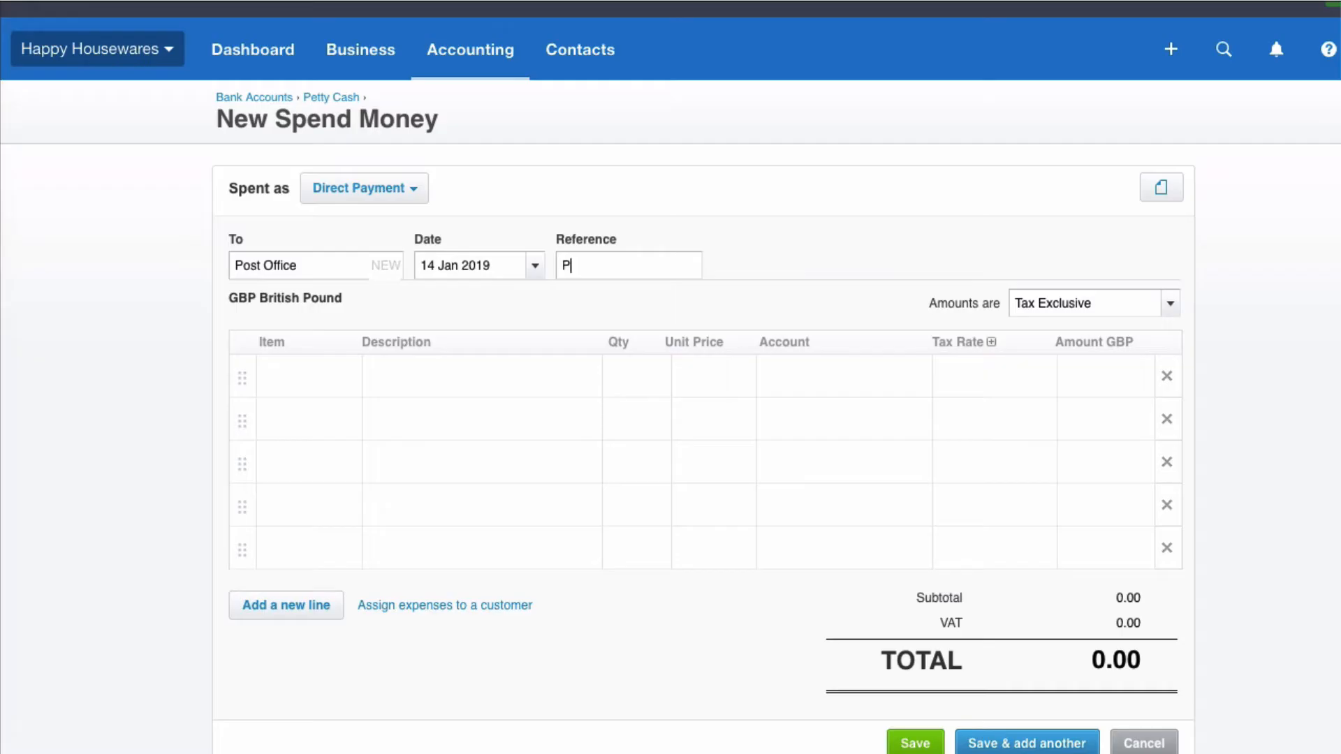
{"action": "type", "text": "C-45"}
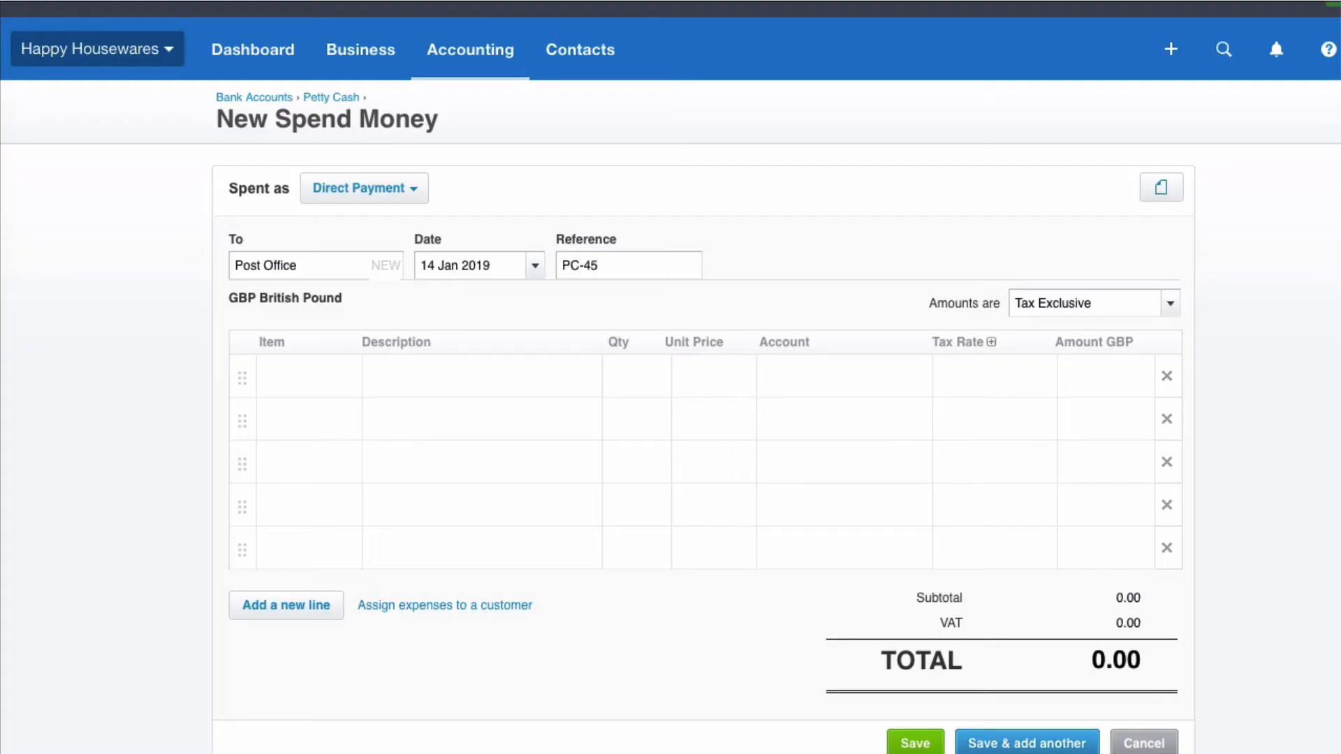
Add a 12.00 Stamps line coded to 425 Postage, Freight & Courier, then save and add another
{"action": "type", "text": "Stamps"}
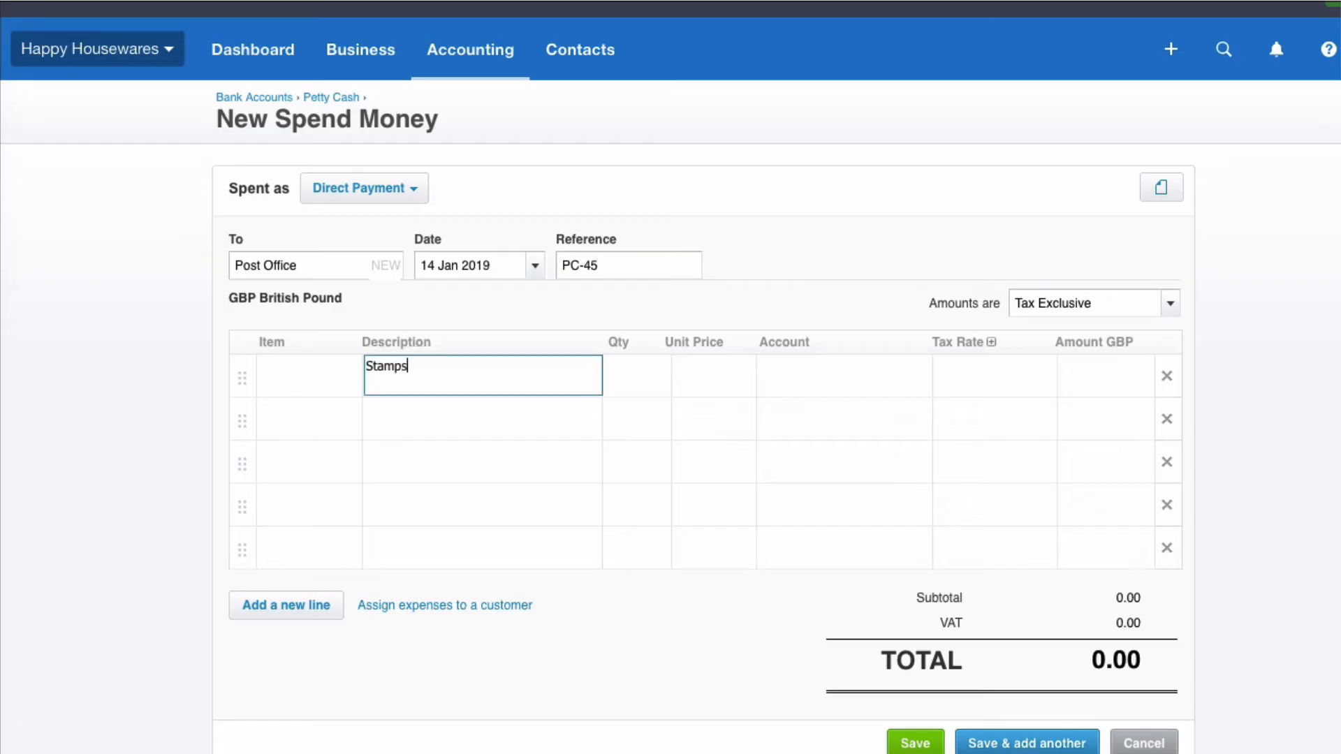
{"action": "type", "text": "12"}
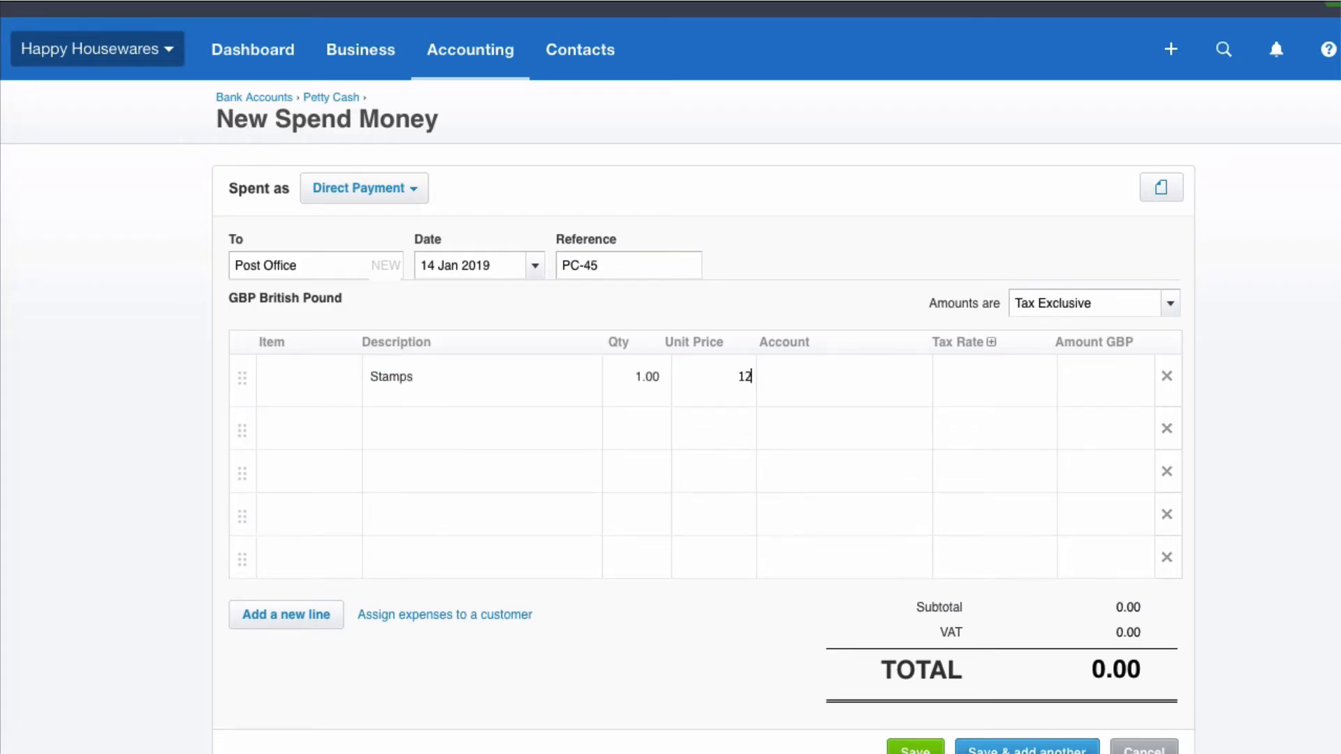
{"action": "type", "text": "pos"}
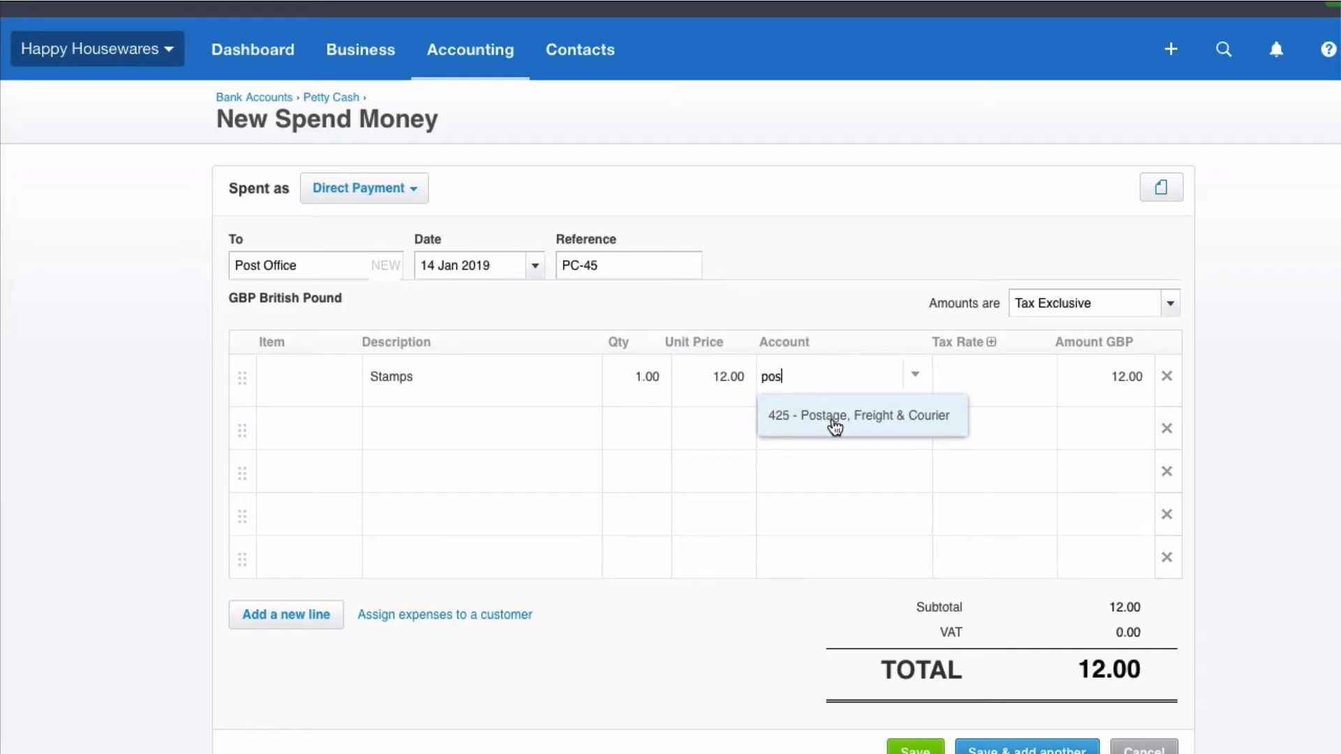
{"action": "left_click", "coordinate": [857, 415]}
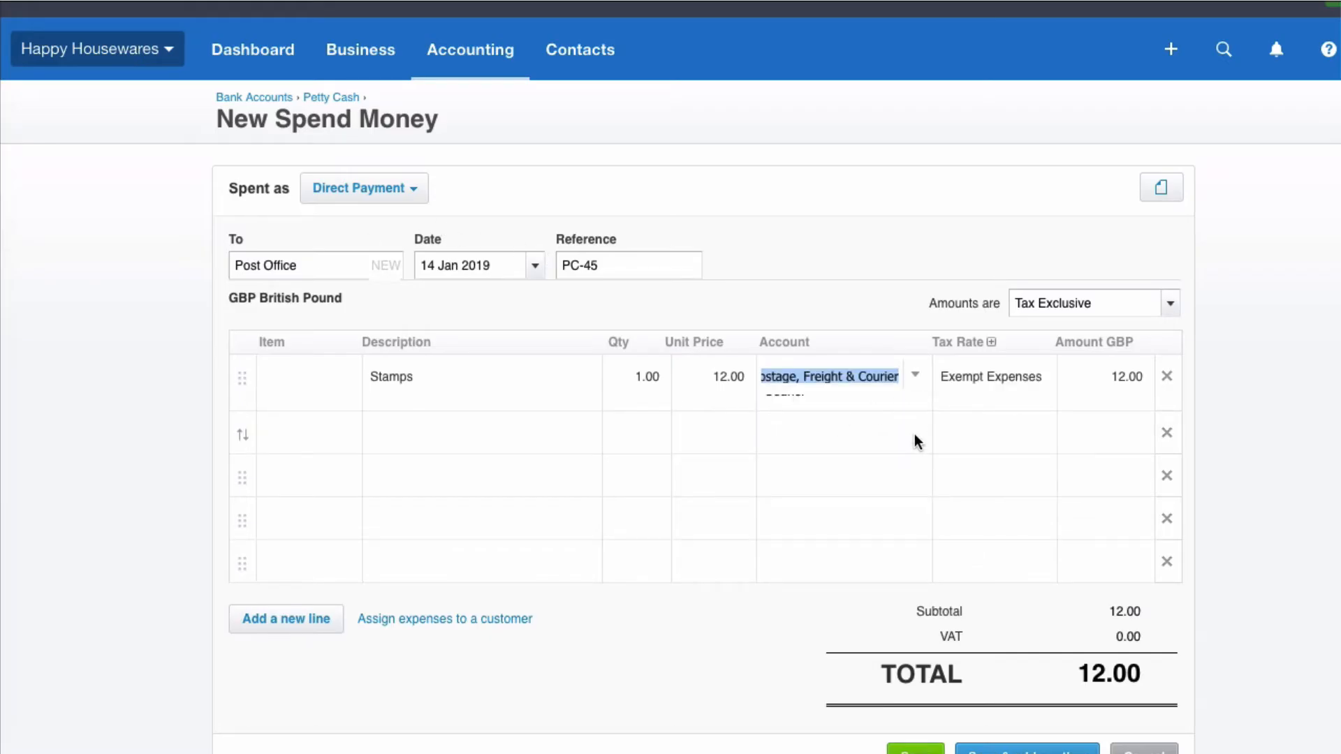
{"action": "scroll", "scroll_direction": "down", "scroll_amount": 3}
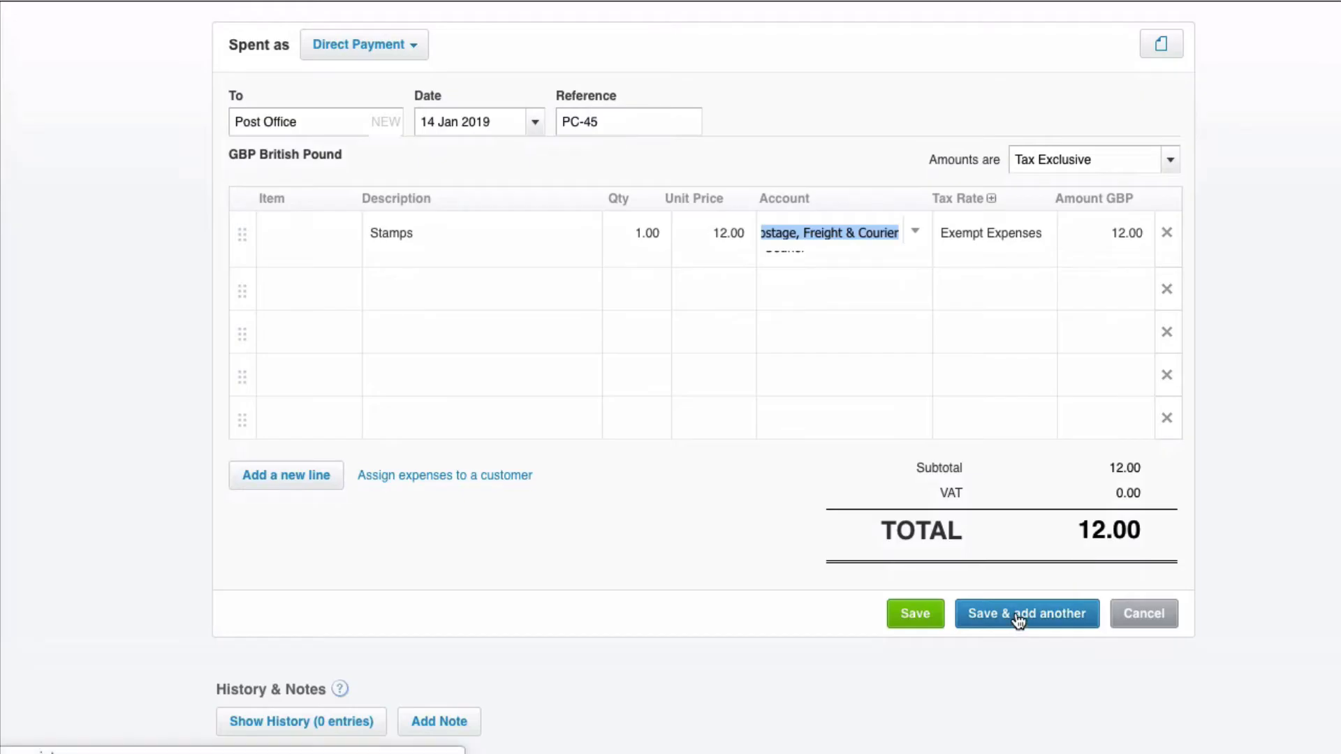
{"action": "left_click", "coordinate": [1025, 613]}
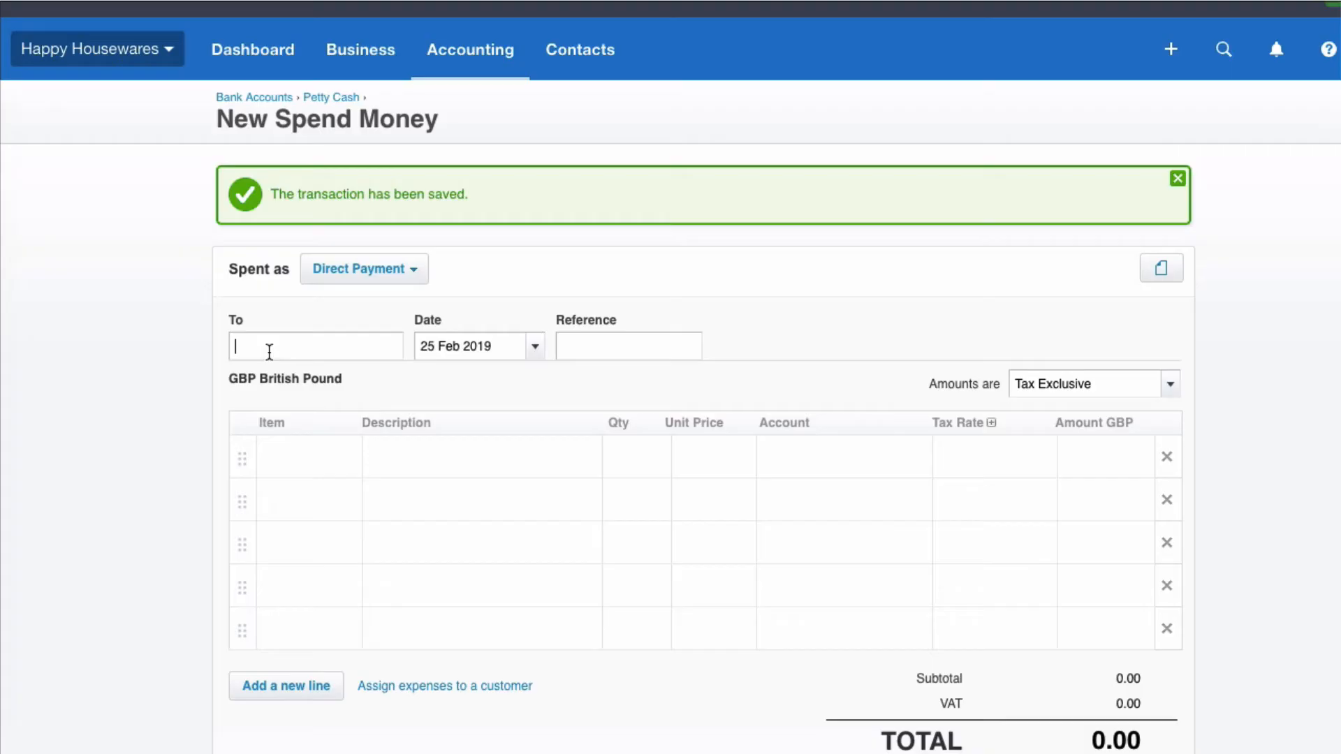
Enter payee Wacky Windows, date 15 Jan 2019 and reference PC-46
{"action": "type", "text": "Wacky Windows"}
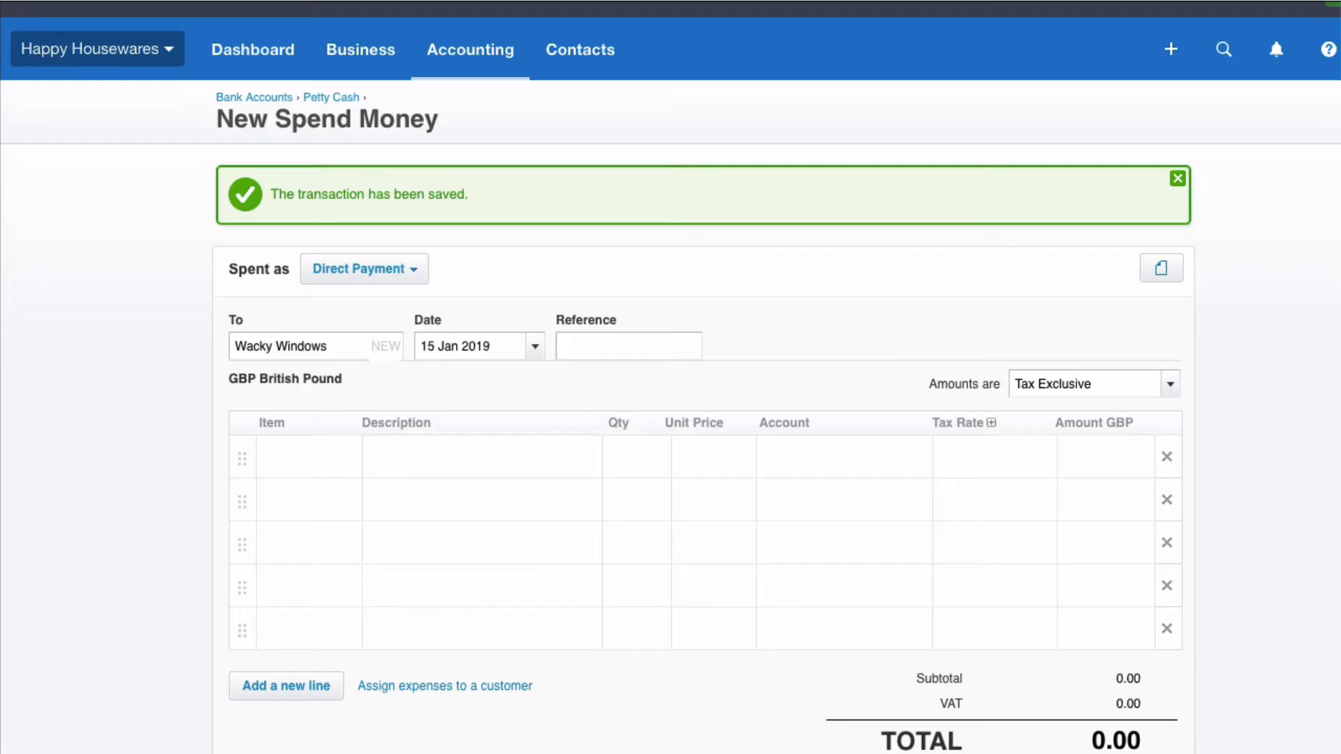
{"action": "type", "text": "PC-46"}
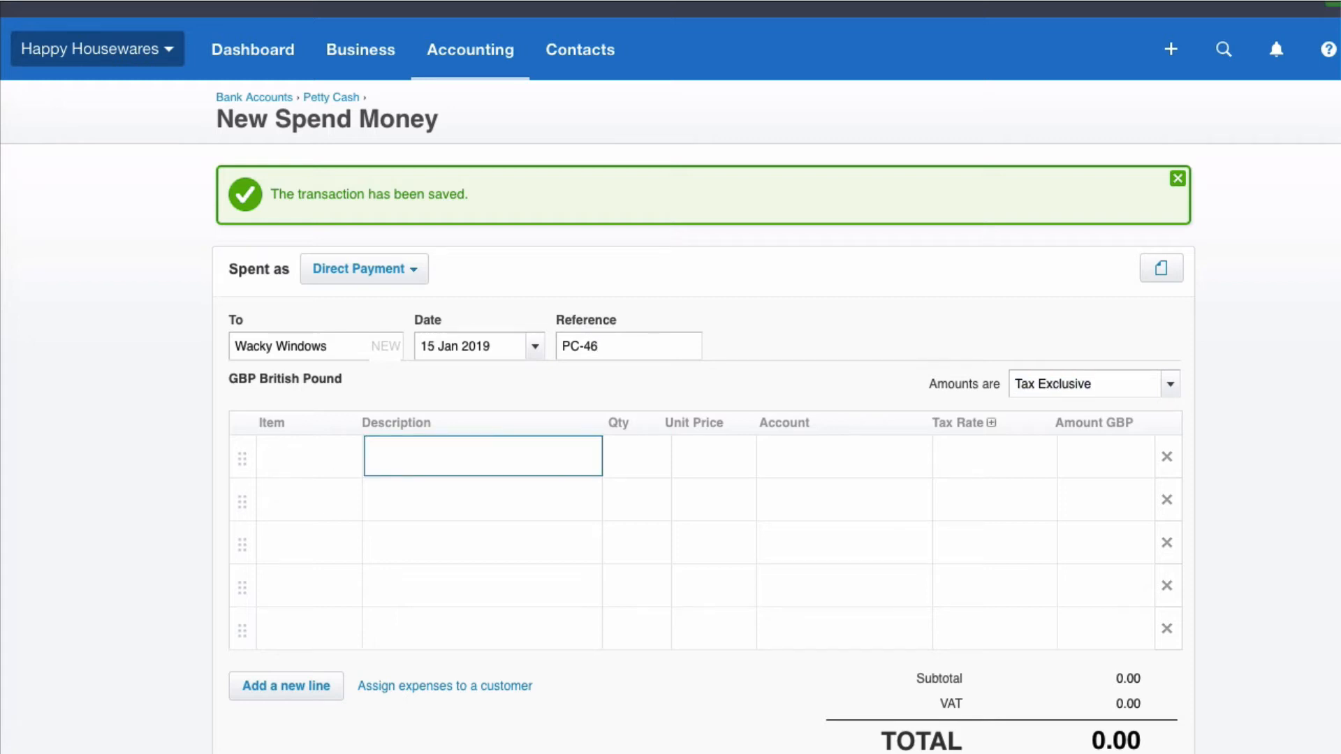
Code the window cleaning line to 408 Cleaning with Zero Rated Expenses, then save
{"action": "type", "text": "Window c"}
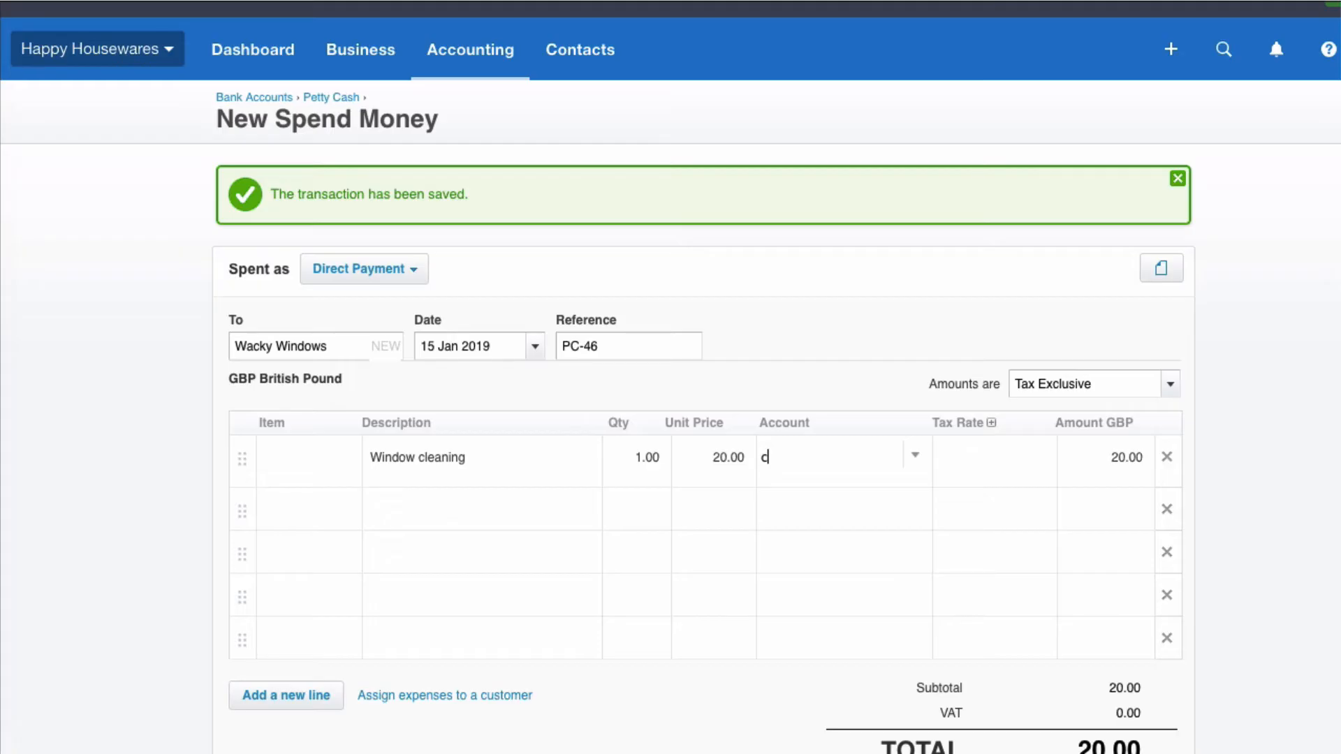
{"action": "type", "text": "le"}
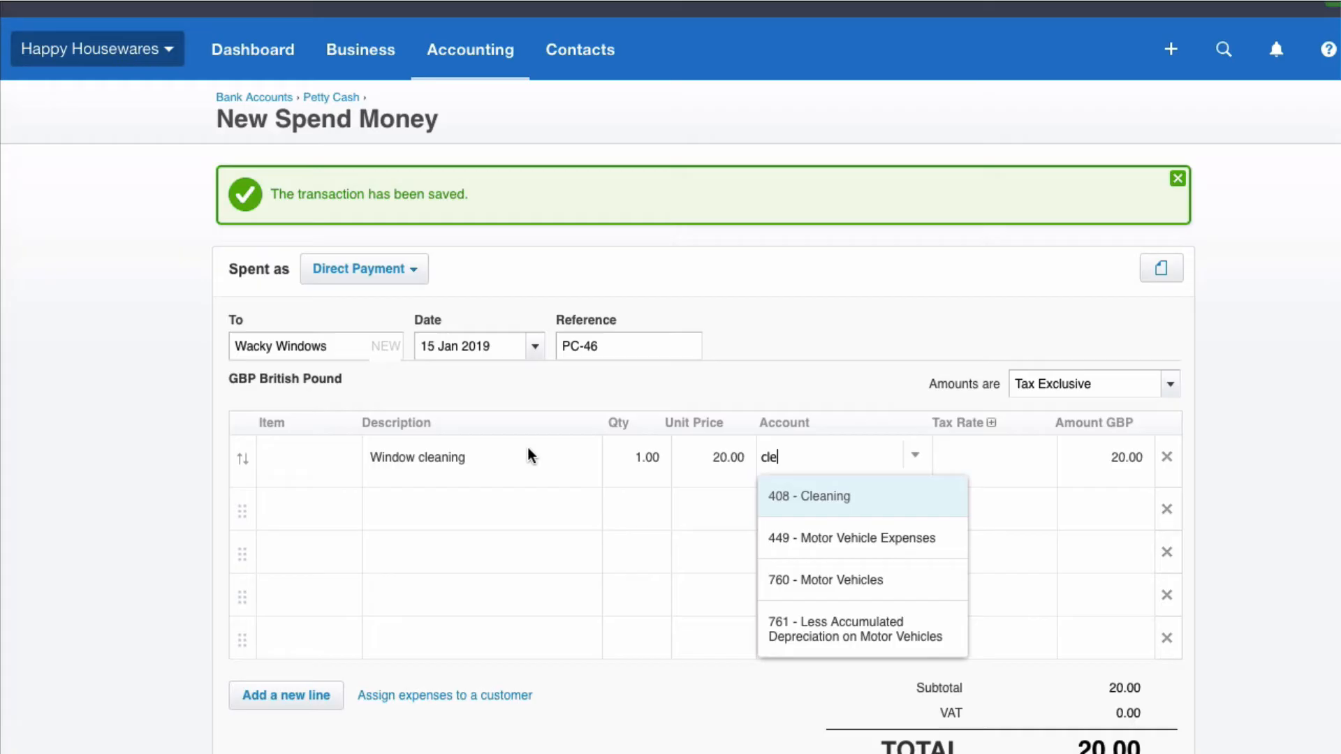
{"action": "left_click", "coordinate": [809, 496]}
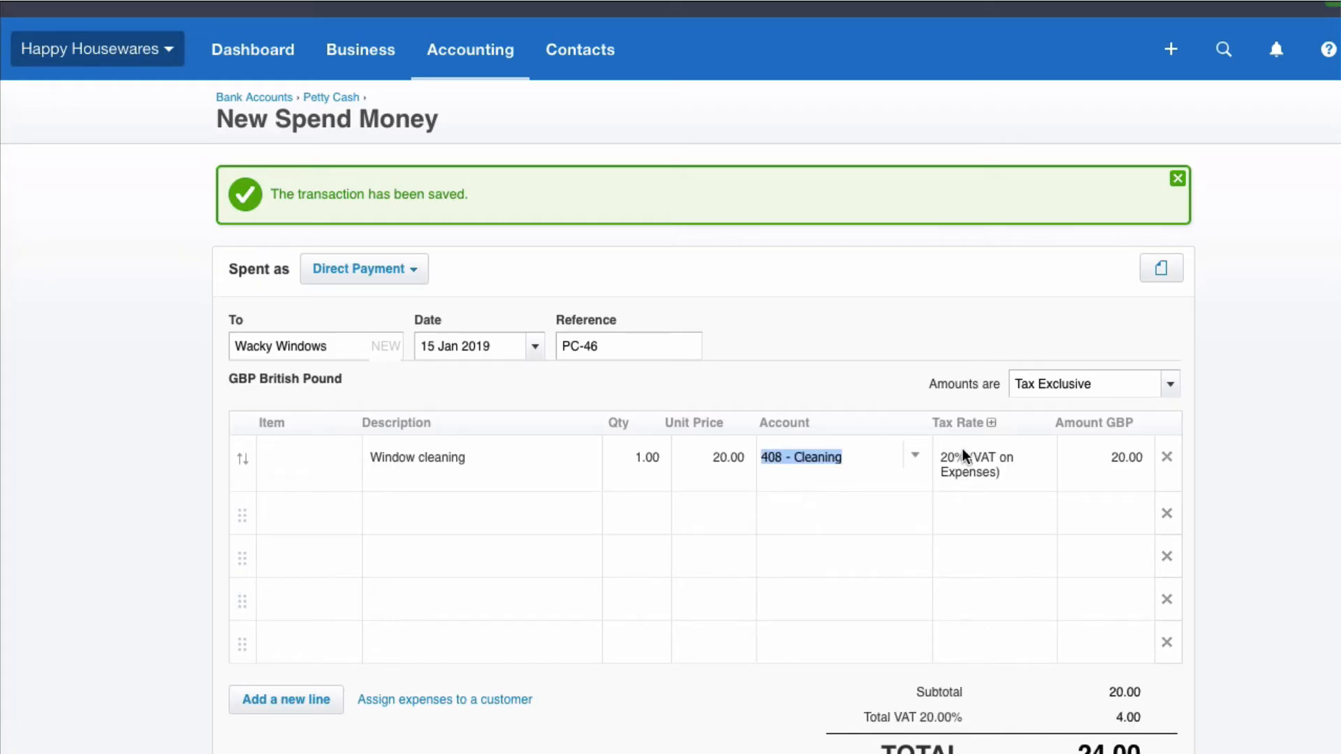
{"action": "left_click", "coordinate": [983, 457]}
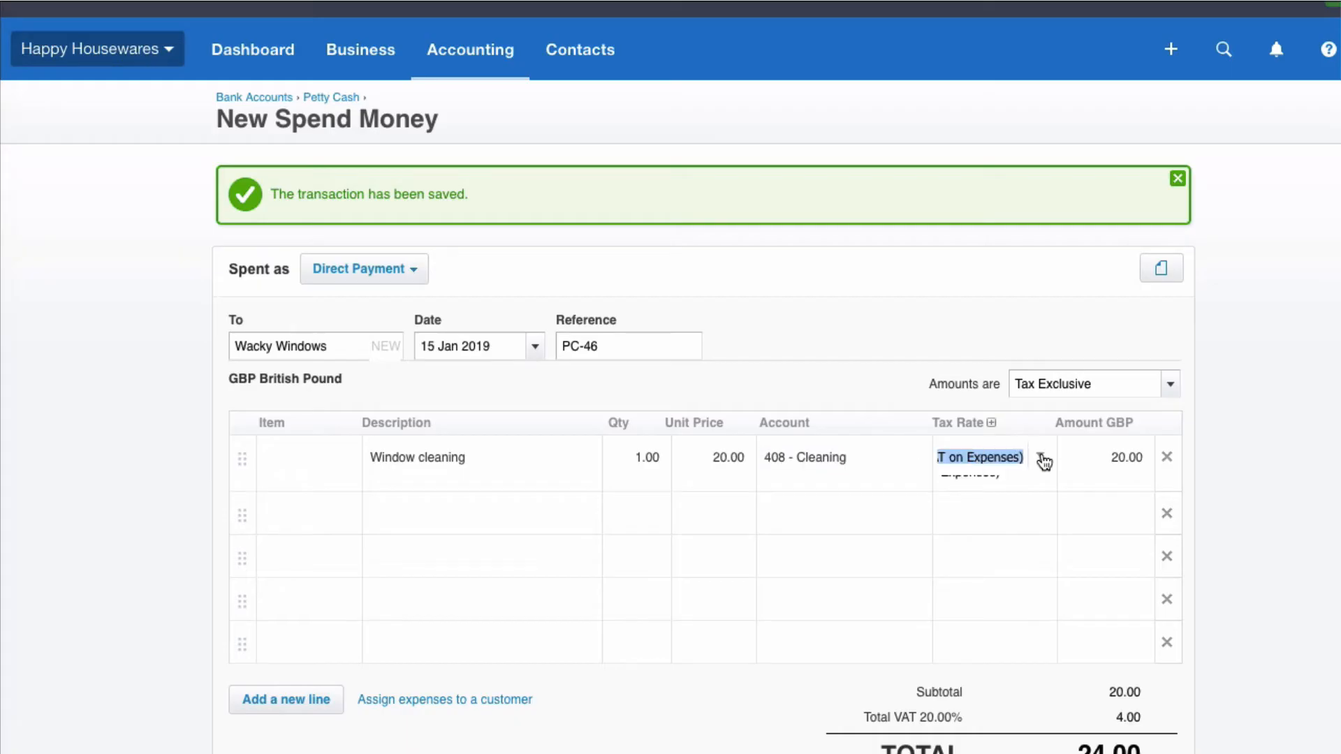
{"action": "left_click", "coordinate": [1040, 460]}
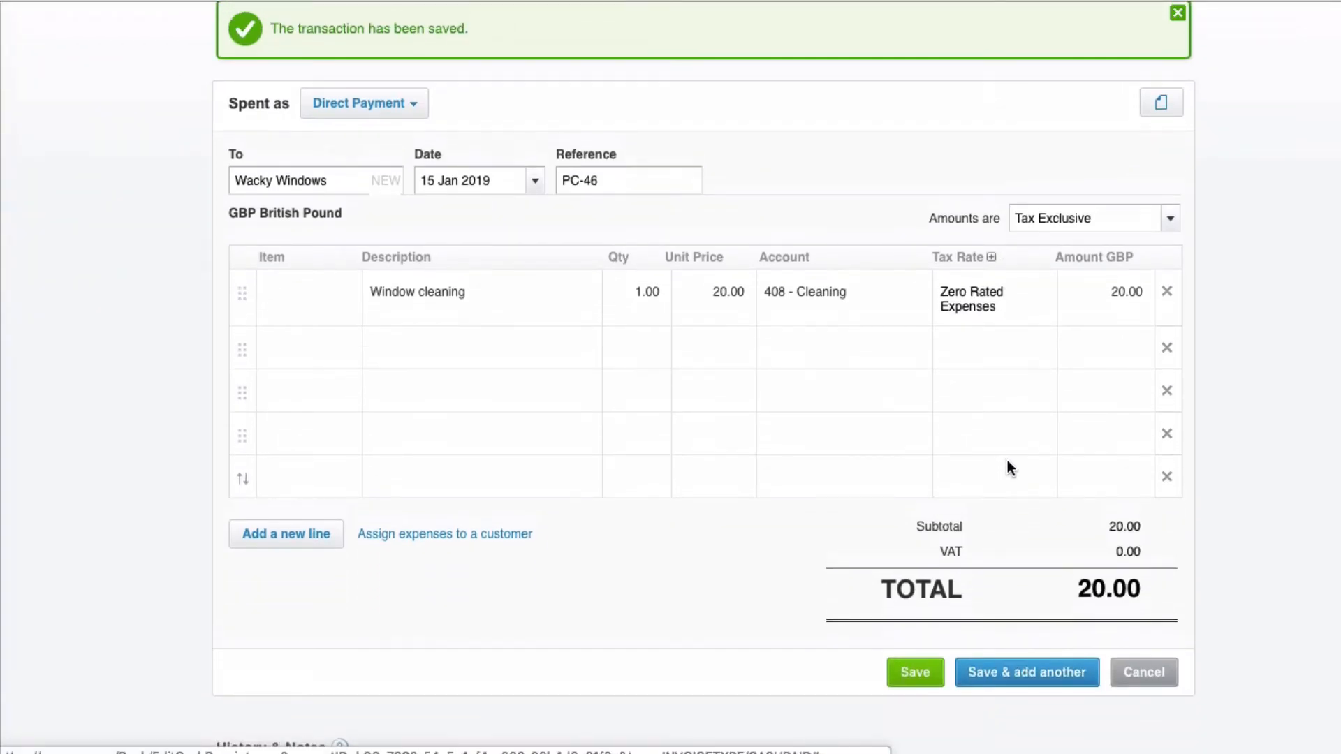
{"action": "left_click", "coordinate": [1025, 671]}
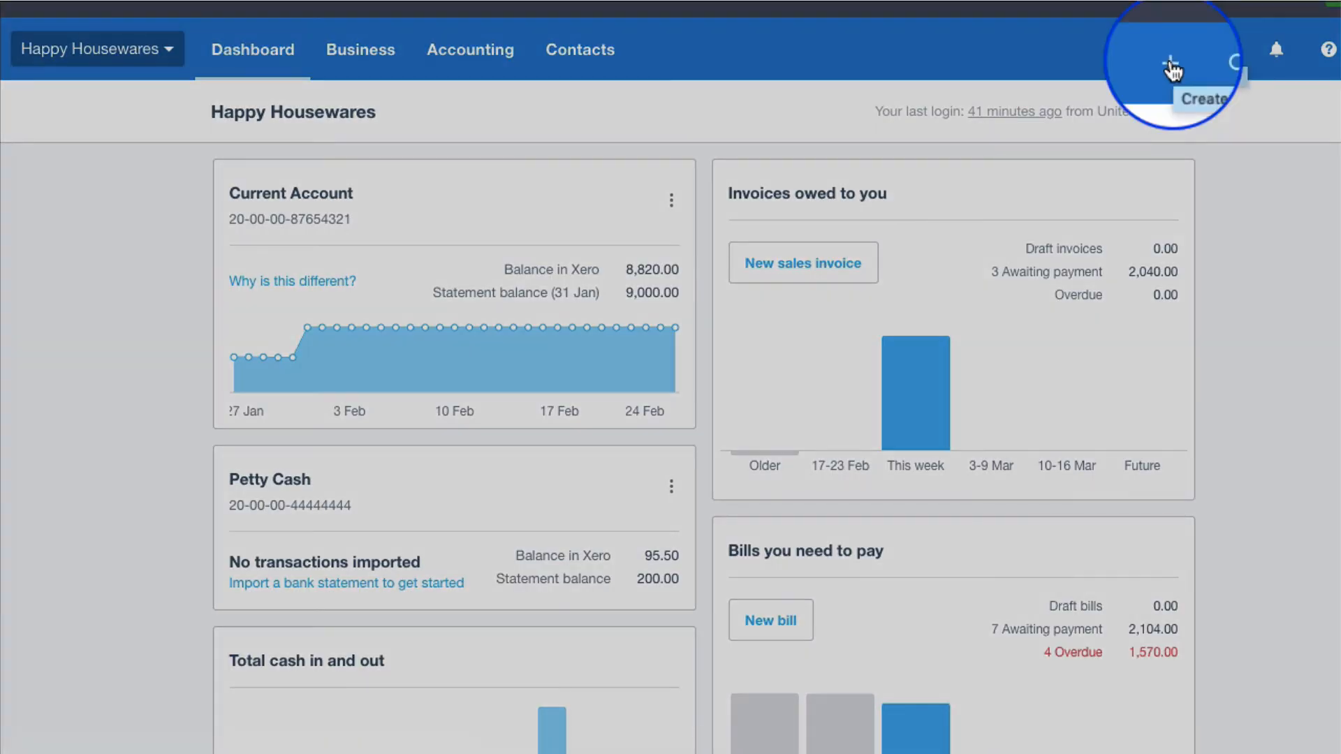
Create a new spend money transaction paid from the Petty Cash account
{"action": "left_click", "coordinate": [1170, 49]}
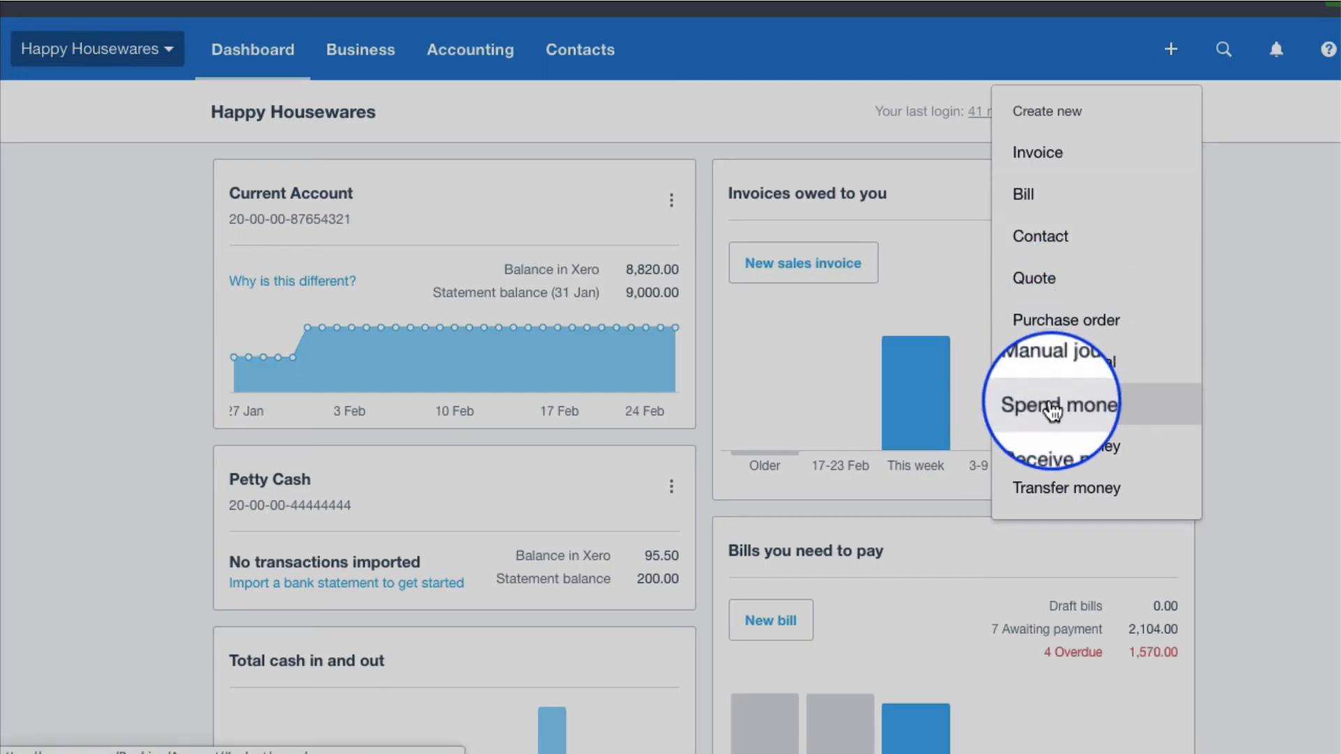
{"action": "left_click", "coordinate": [1053, 404]}
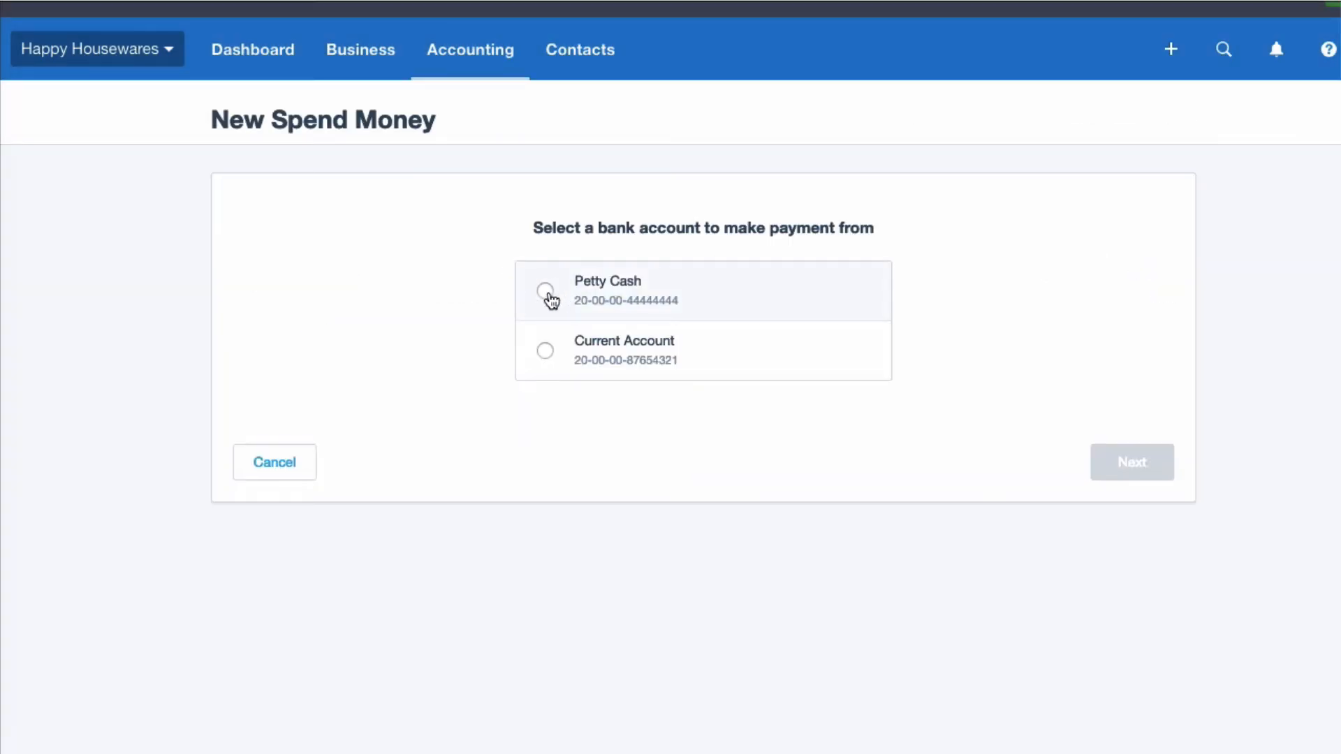
{"action": "left_click", "coordinate": [545, 291]}
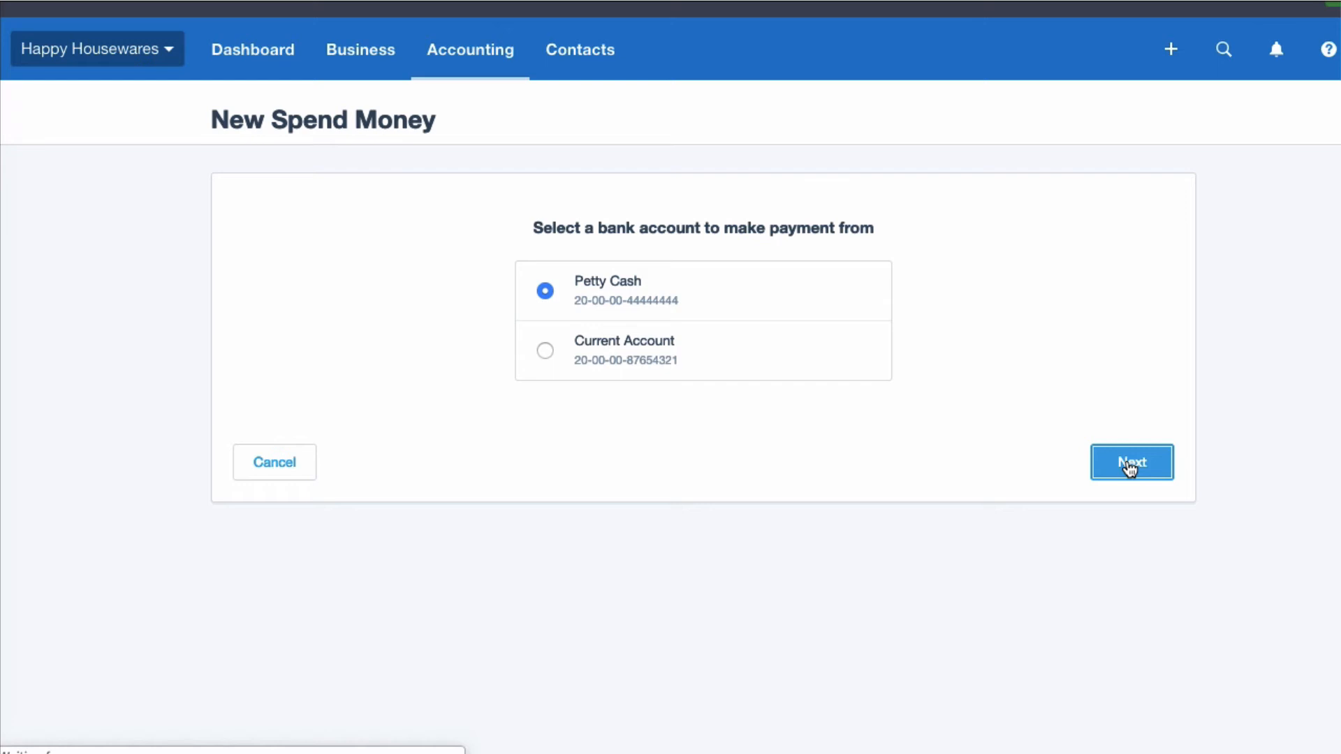
{"action": "left_click", "coordinate": [1131, 461]}
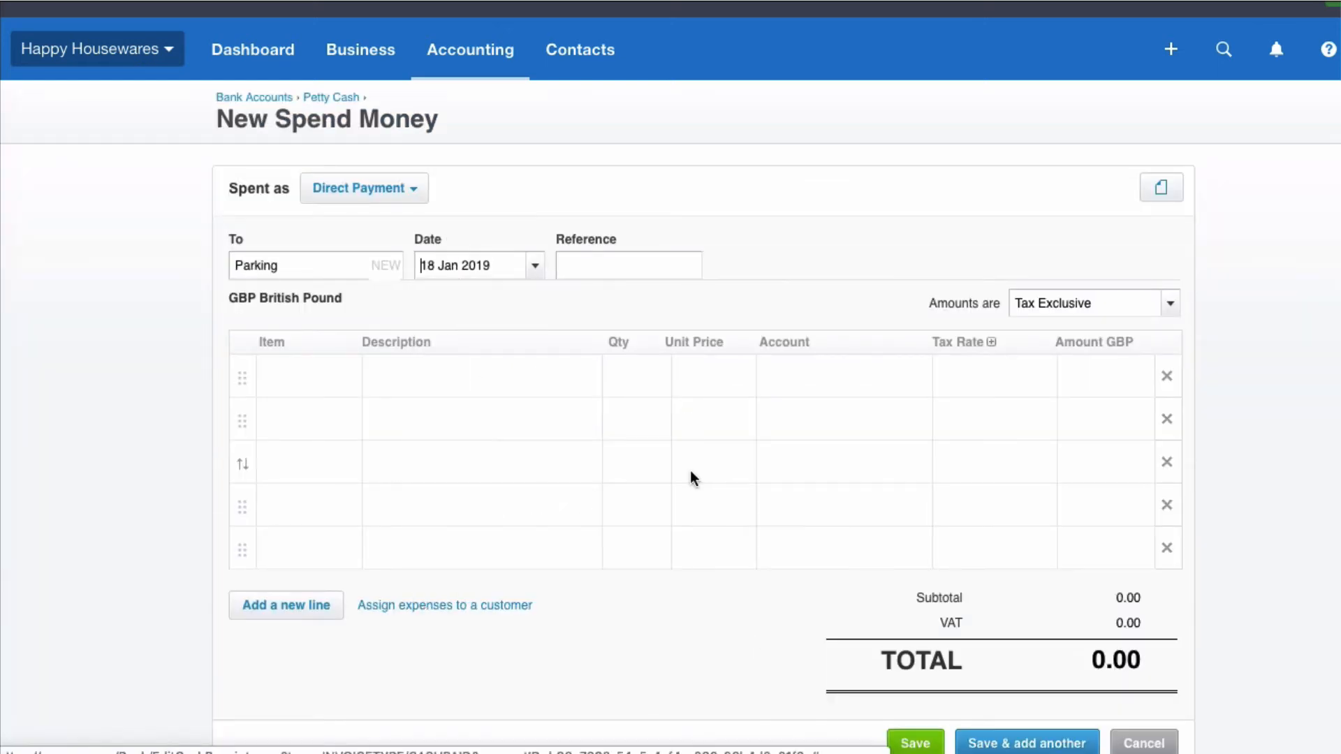
Set reference PC-50 and add a Parking line with quantity 1
{"action": "type", "text": "P"}
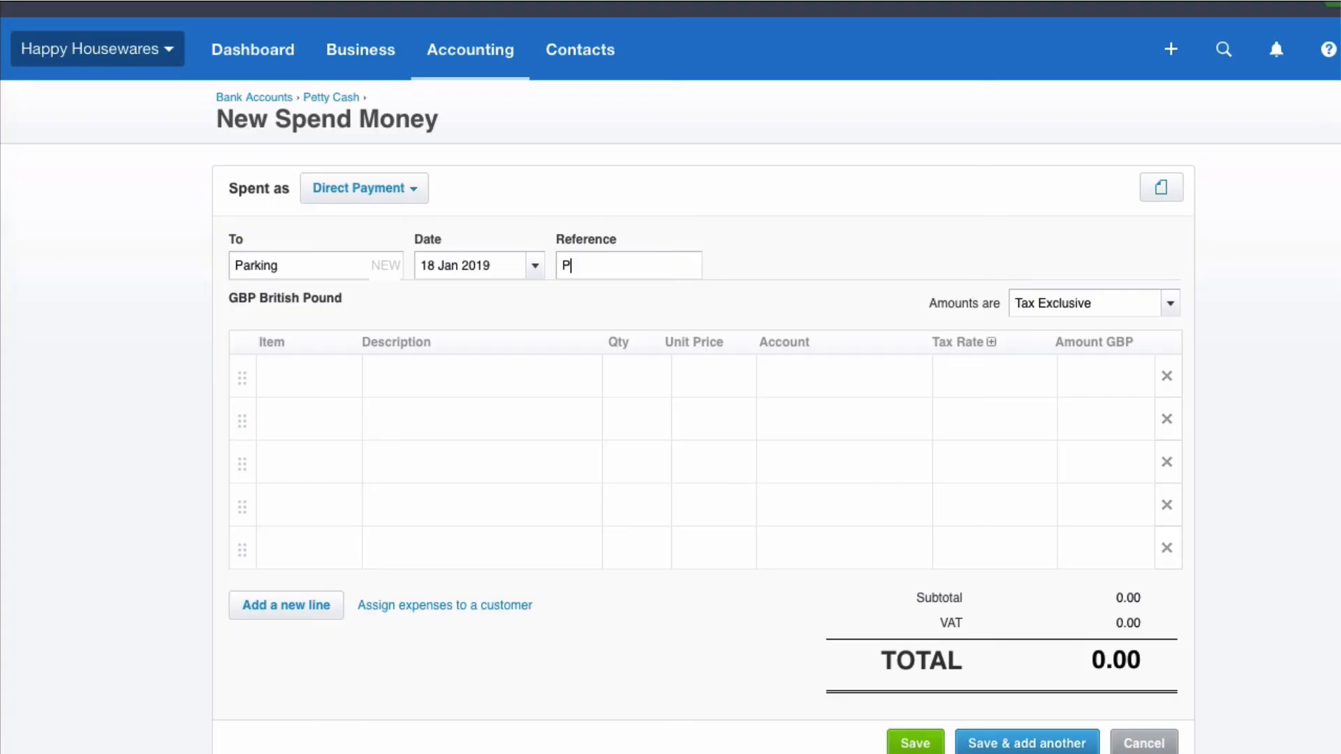
{"action": "type", "text": "C-50"}
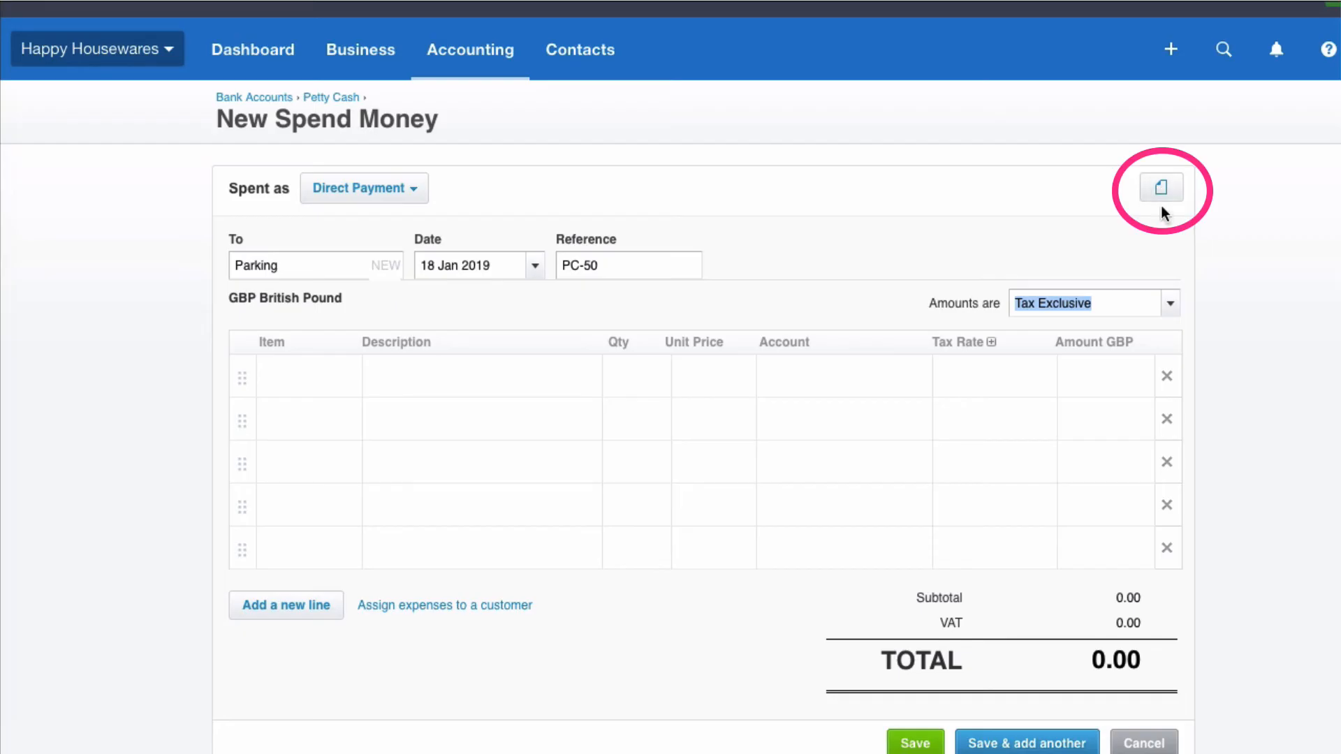
{"action": "mouse_move", "coordinate": [1192, 195]}
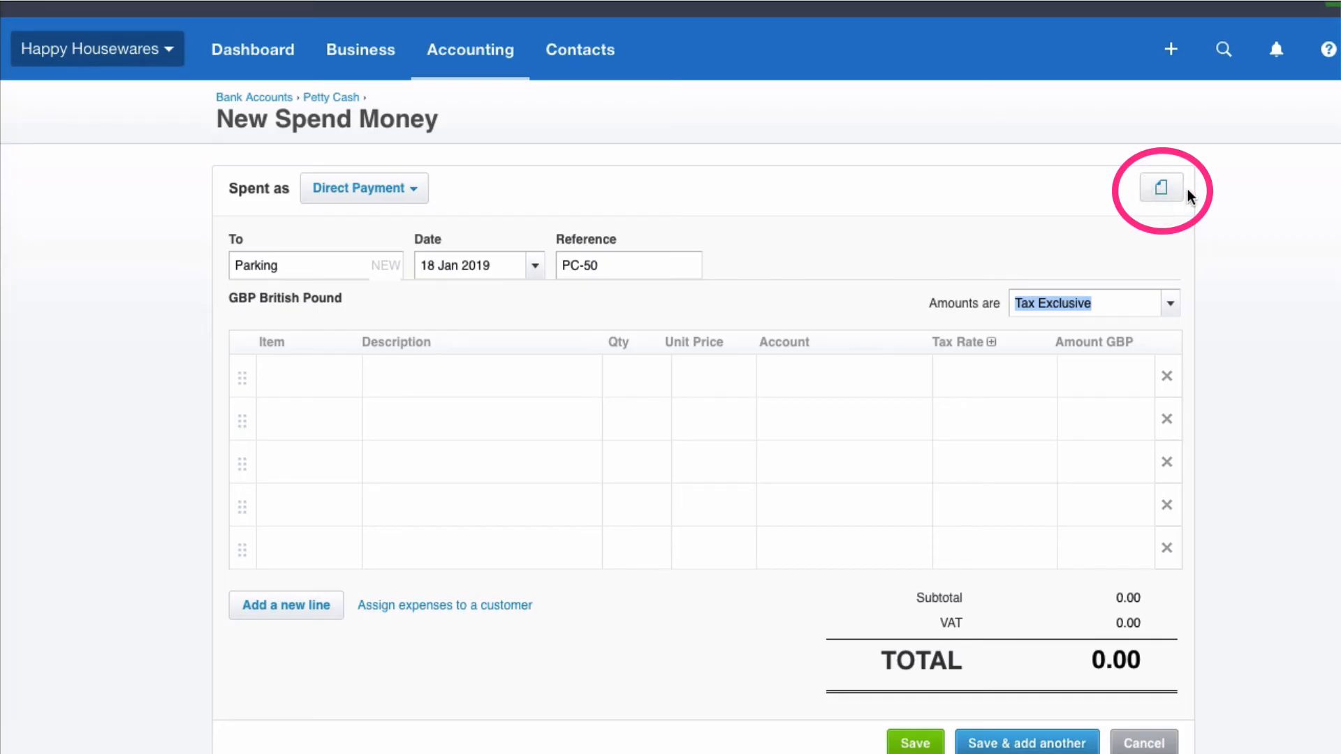
{"action": "mouse_move", "coordinate": [639, 345]}
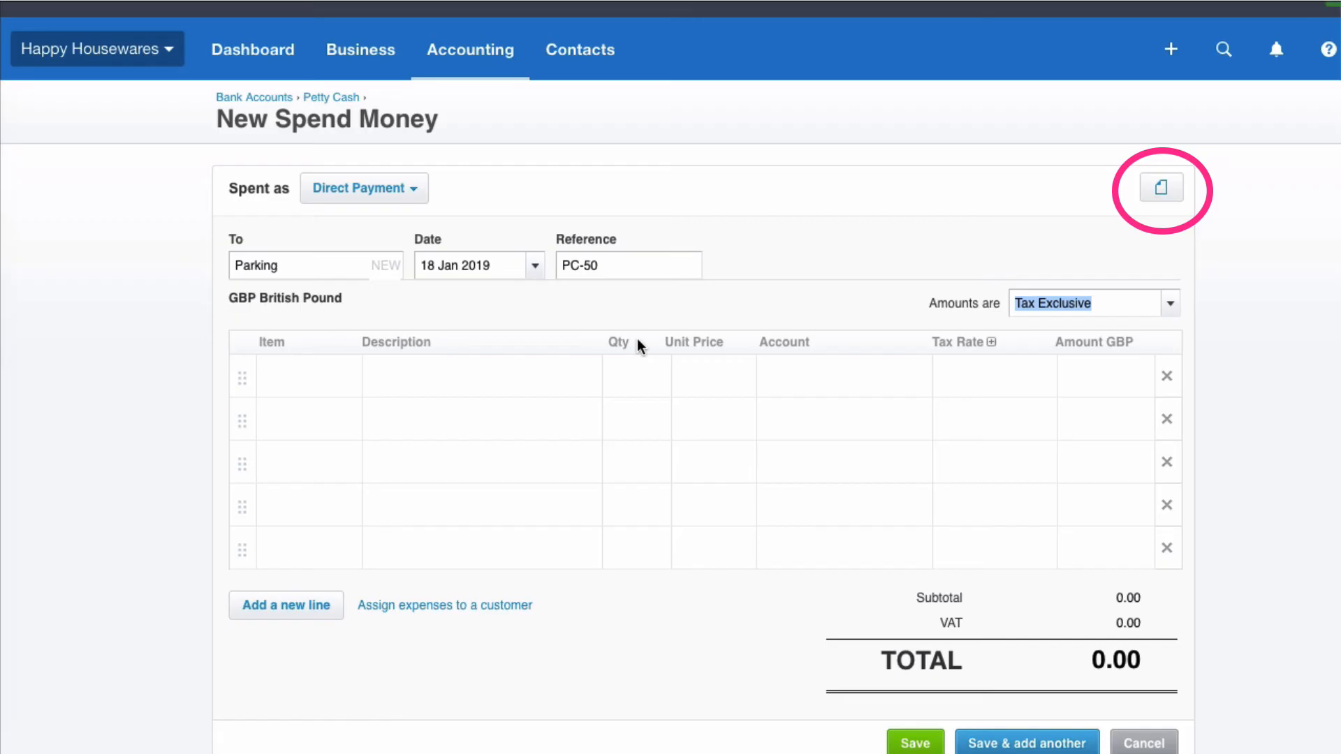
{"action": "type", "text": "1"}
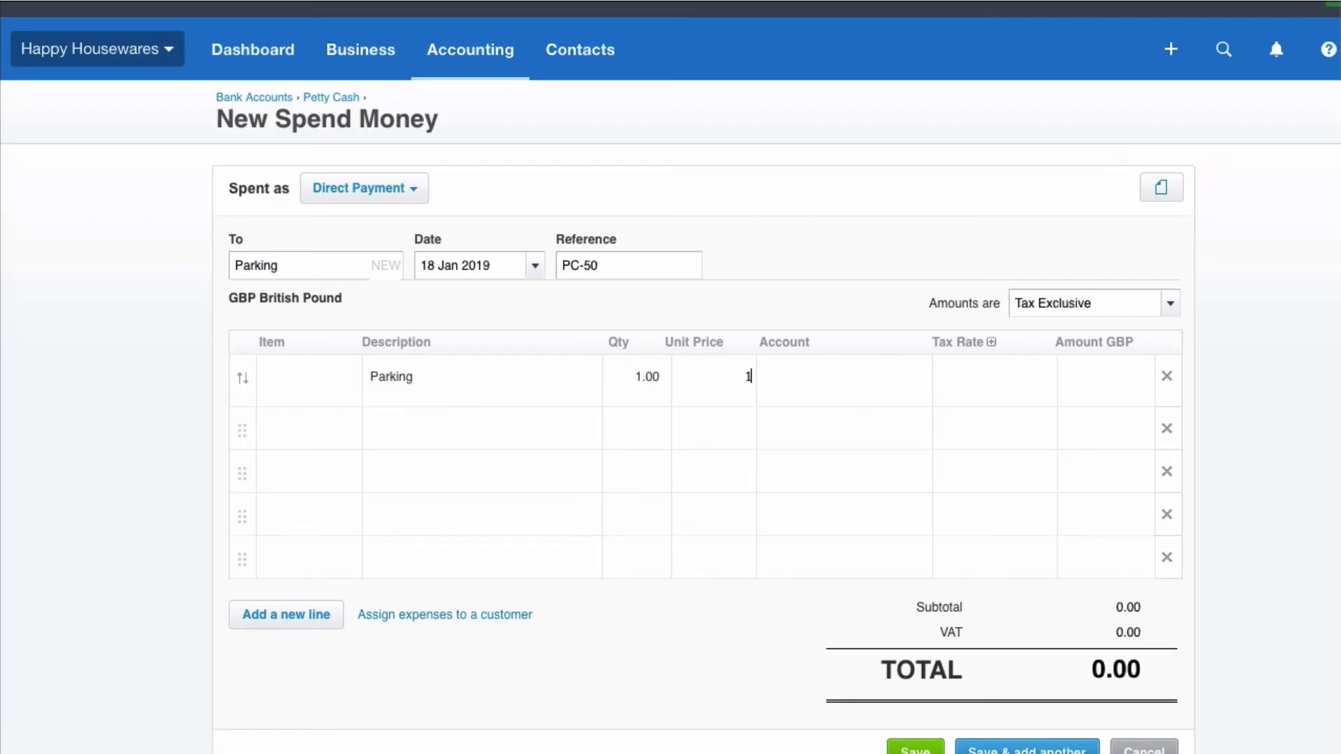
Price the Parking line at 1.50 and set its tax rate to Zero Rated Expenses
{"action": "type", "text": ".50"}
{"action": "left_click", "coordinate": [844, 377]}
{"action": "type", "text": "493 - Travel - National"}
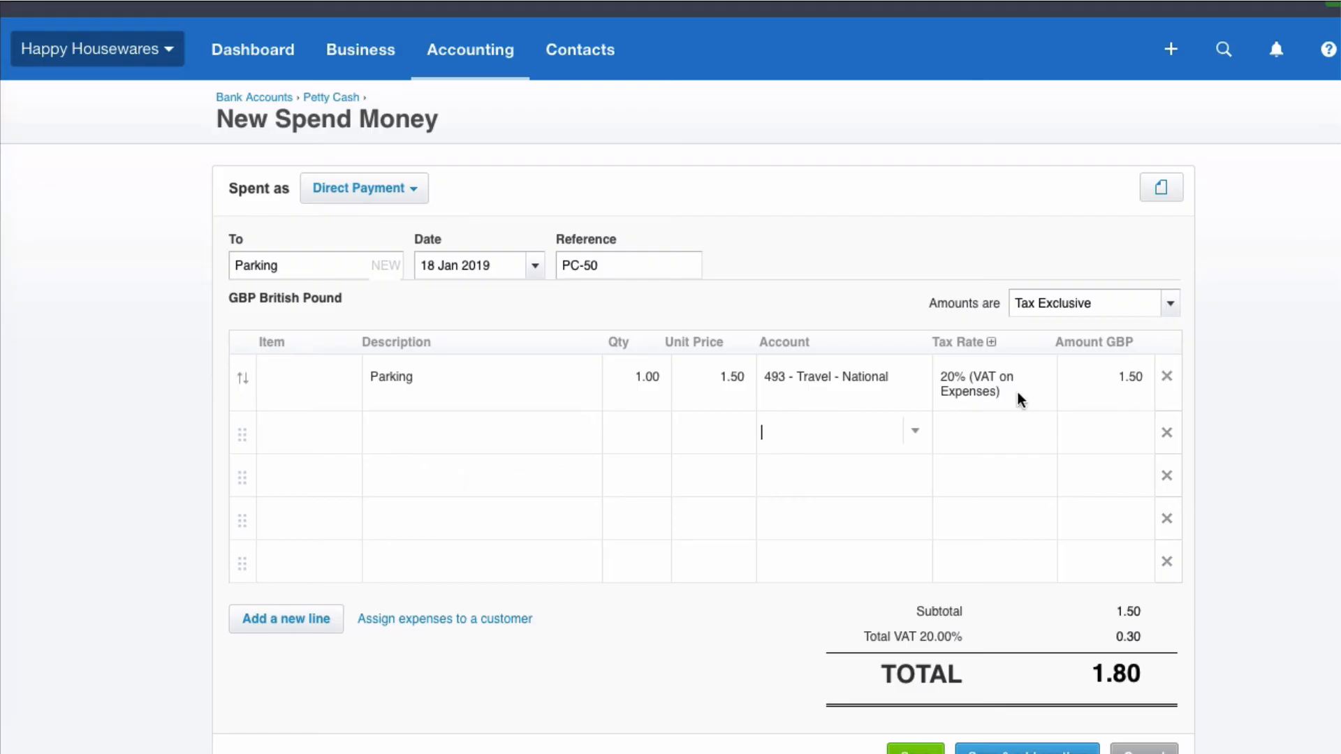
{"action": "left_click", "coordinate": [992, 377]}
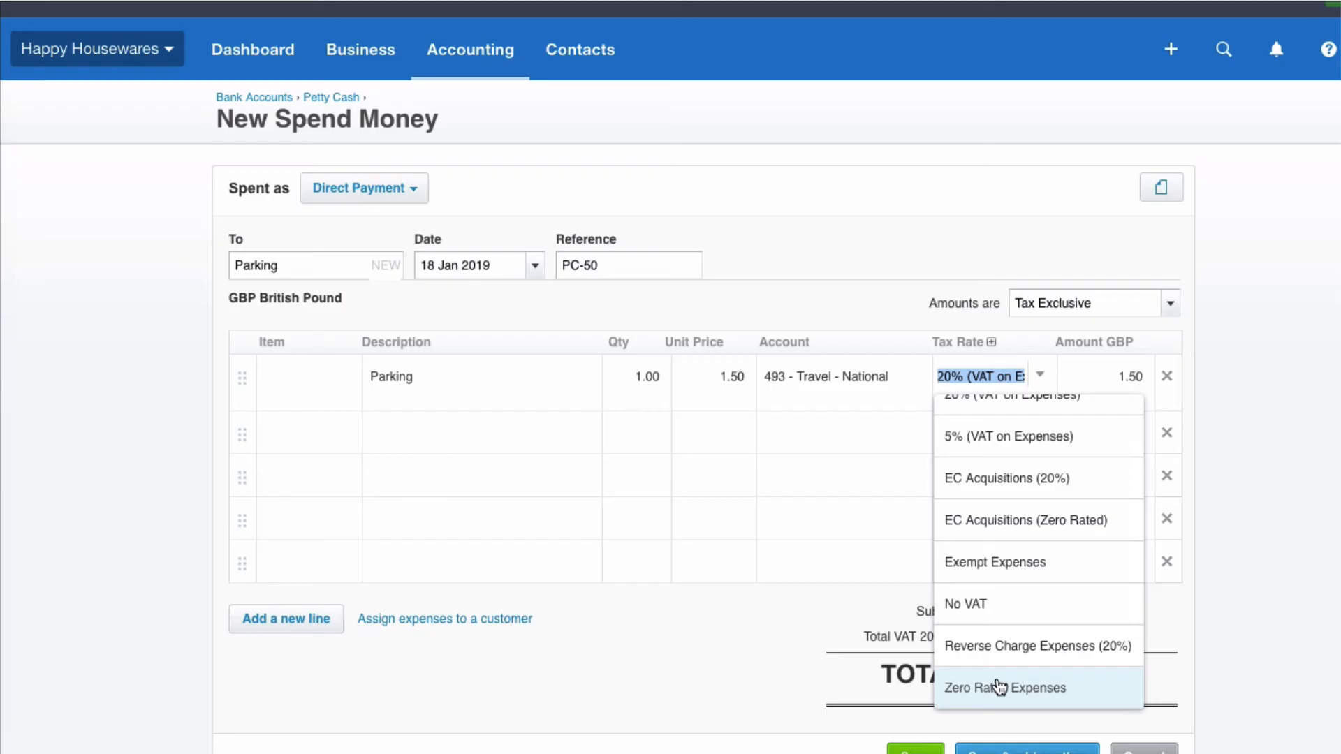
{"action": "mouse_move", "coordinate": [996, 689]}
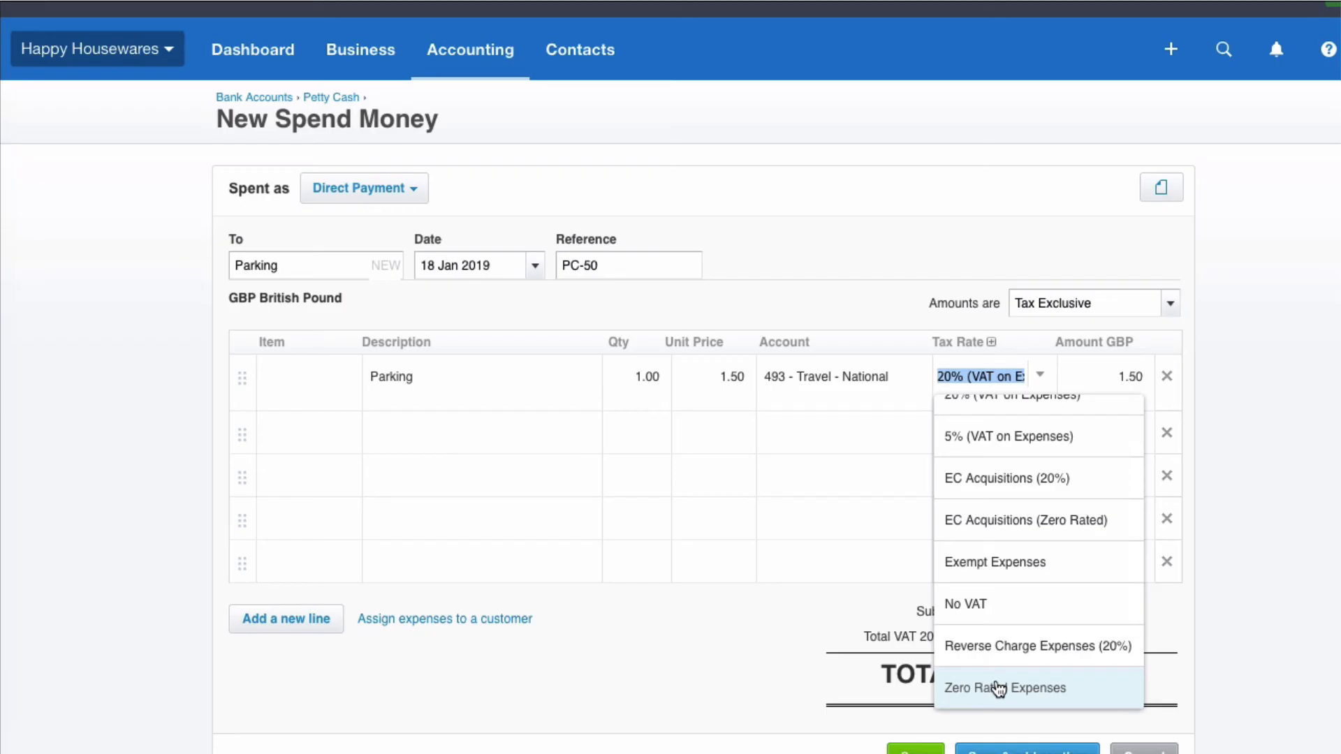
{"action": "left_click", "coordinate": [1004, 687]}
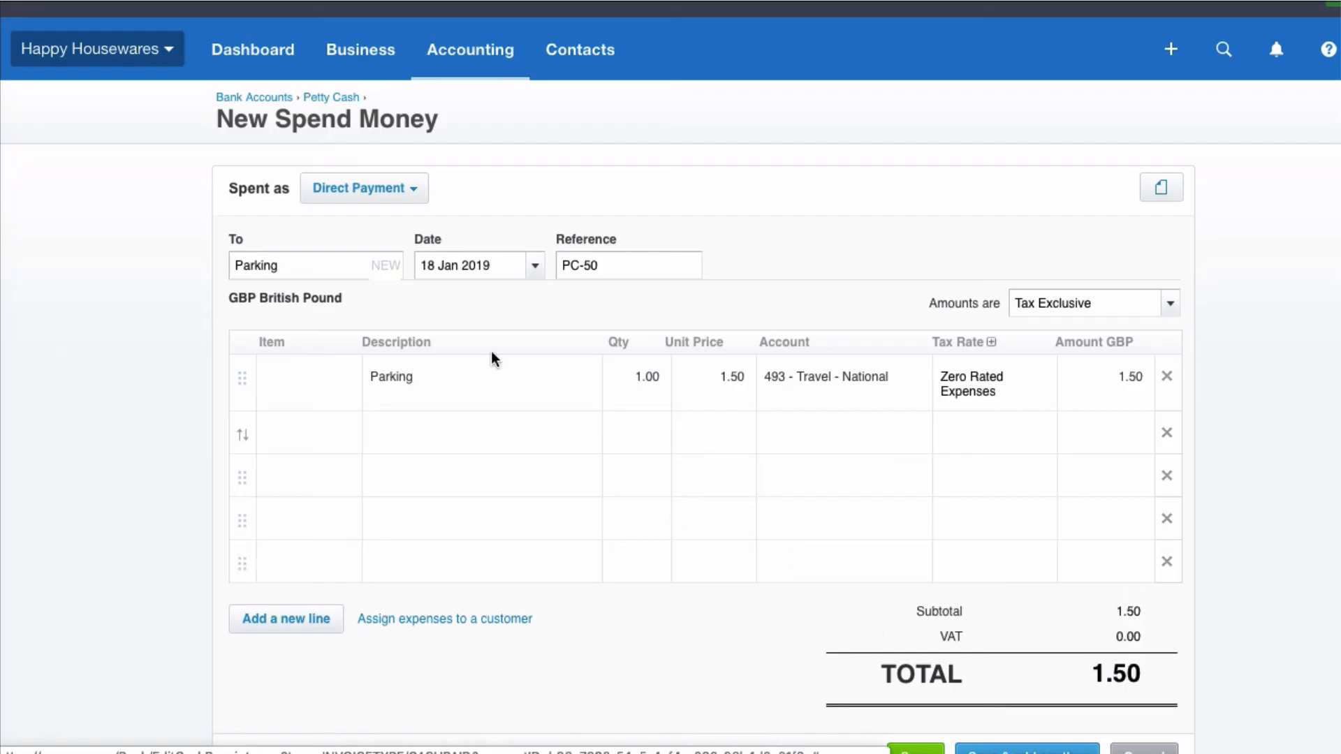
{"action": "mouse_move", "coordinate": [452, 148]}
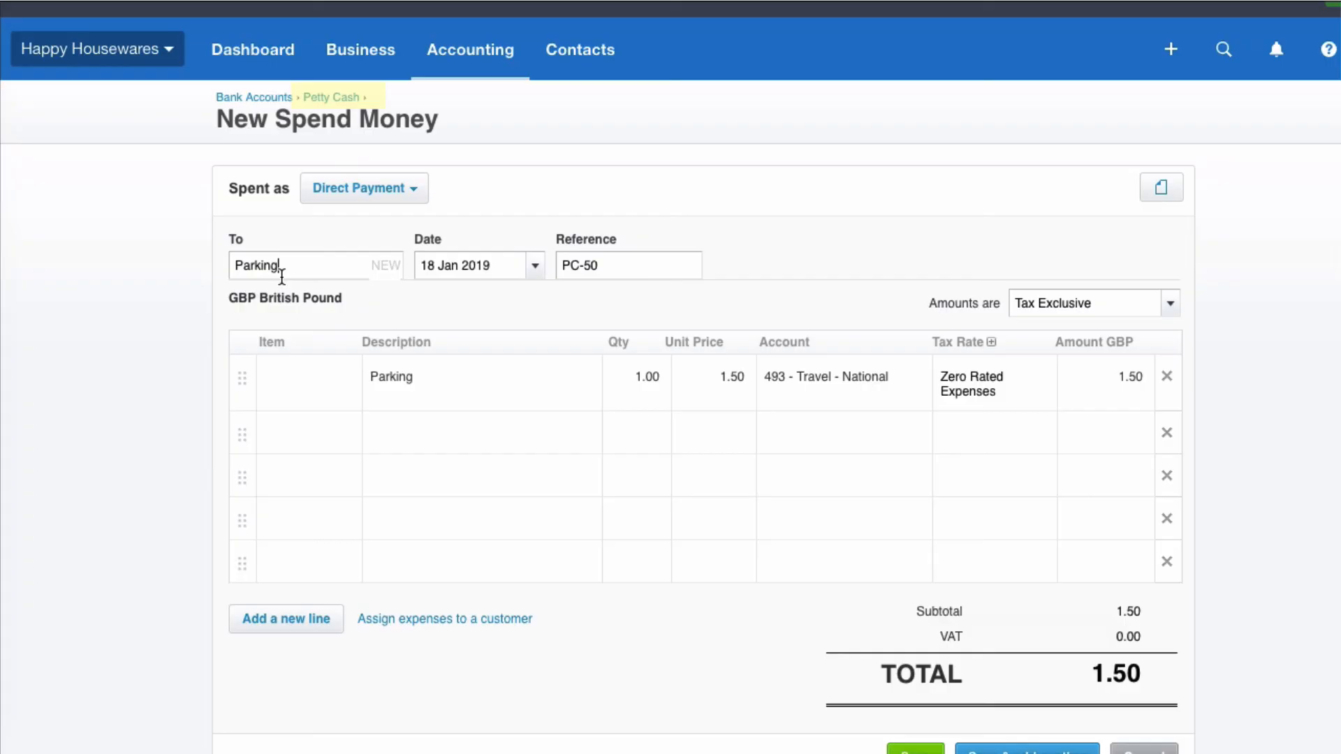
{"action": "mouse_move", "coordinate": [499, 326]}
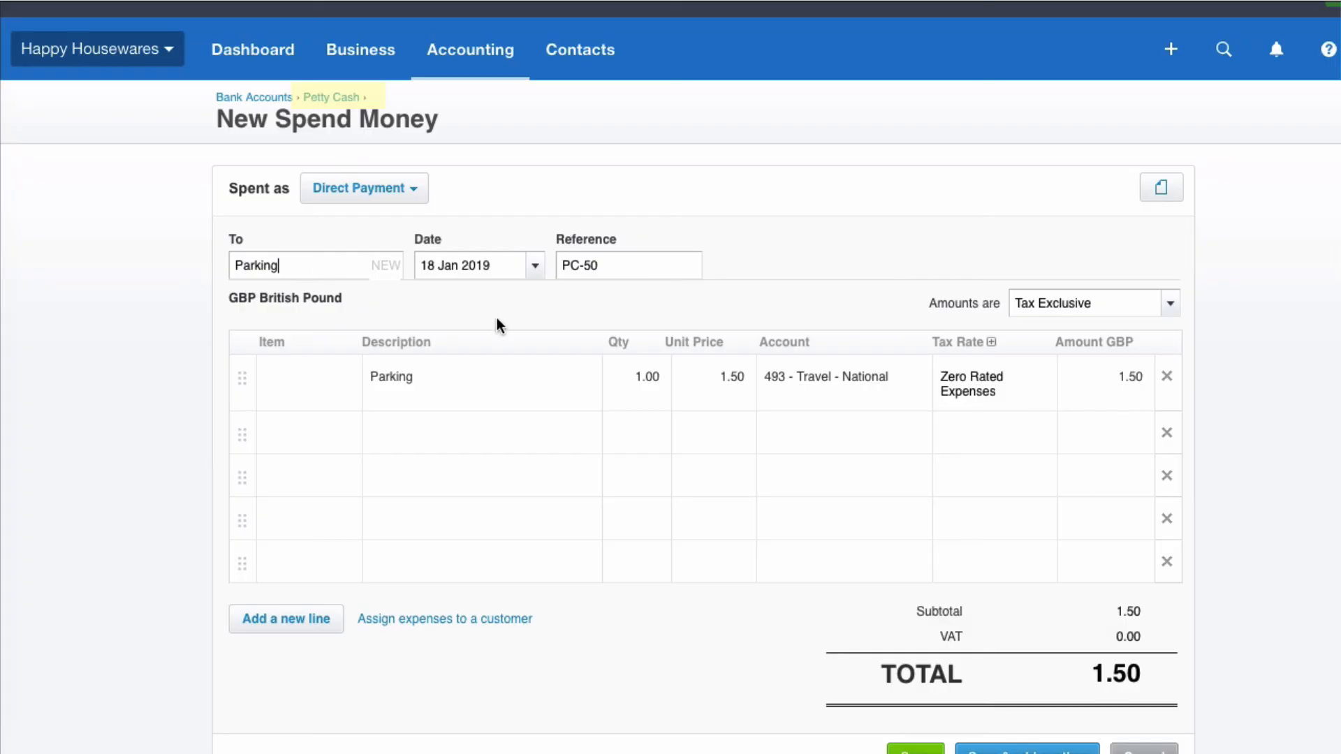
{"action": "mouse_move", "coordinate": [596, 294]}
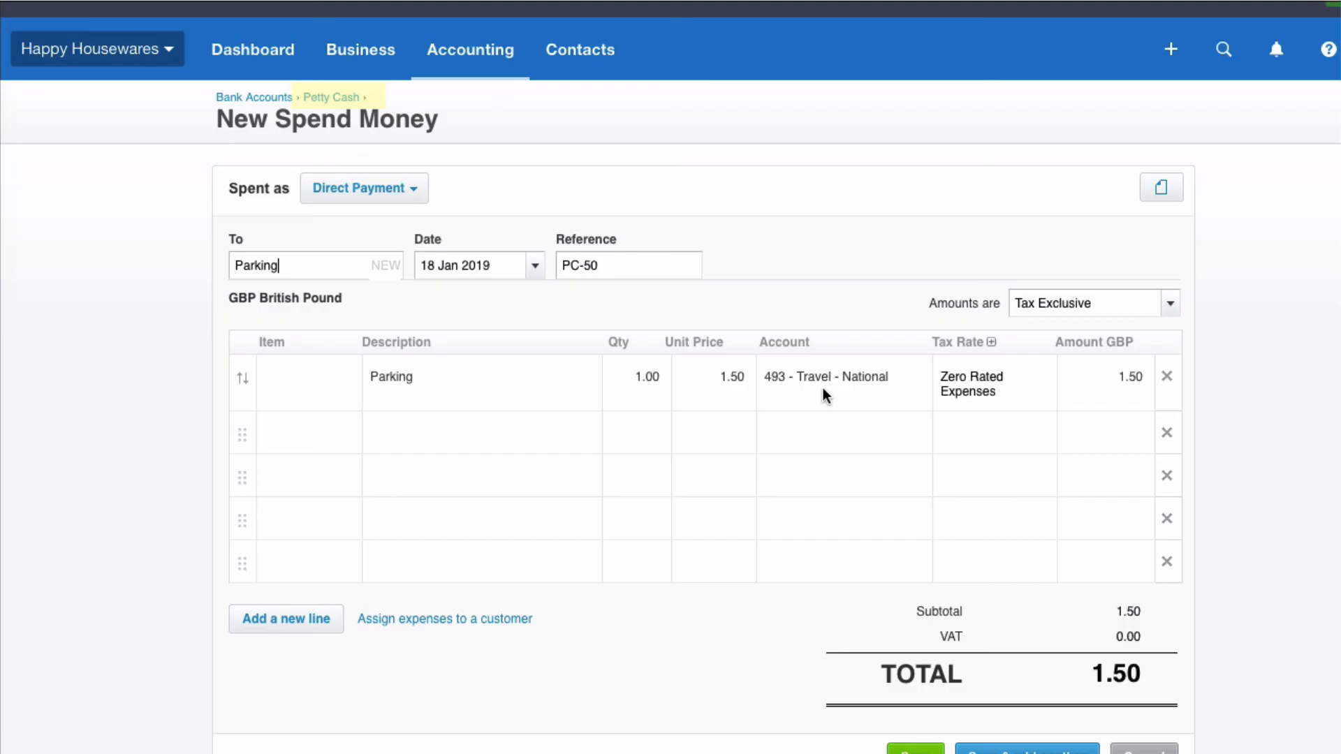
{"action": "scroll", "scroll_direction": "down", "scroll_amount": 3}
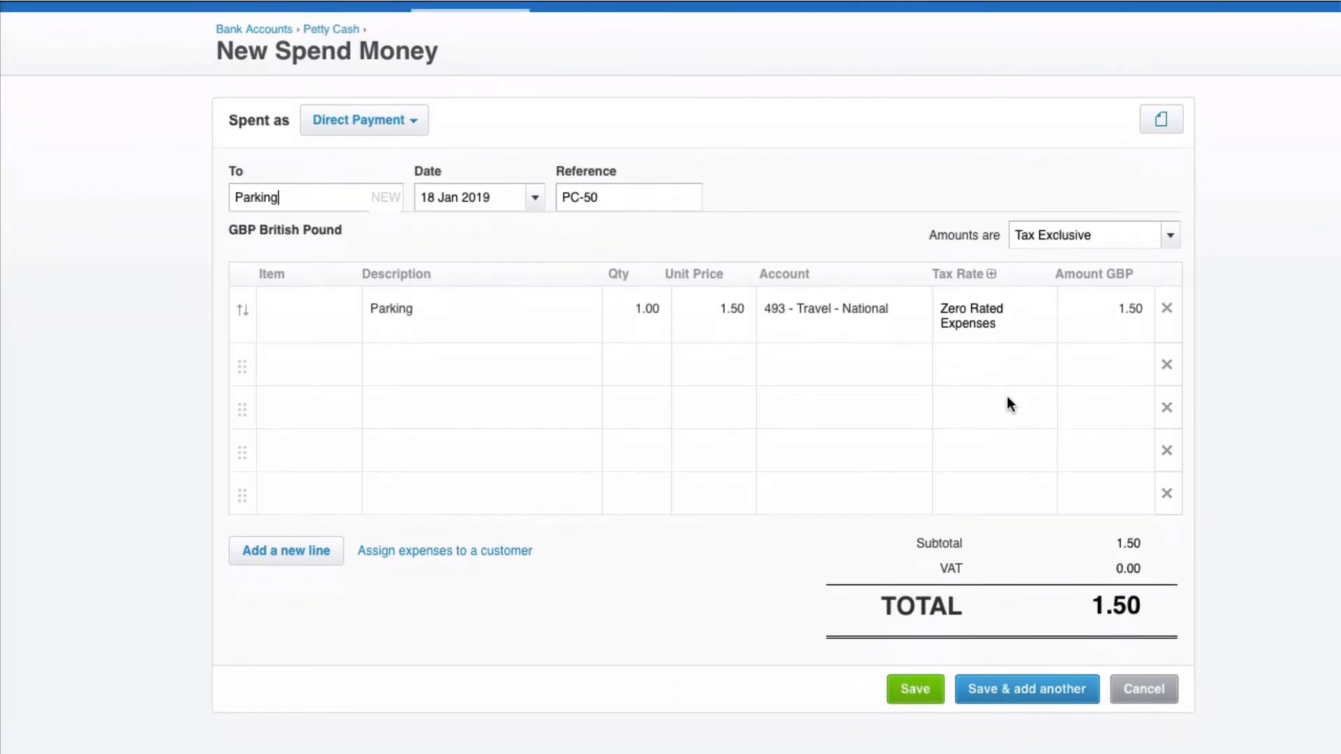
{"action": "scroll", "scroll_direction": "down", "scroll_amount": 3}
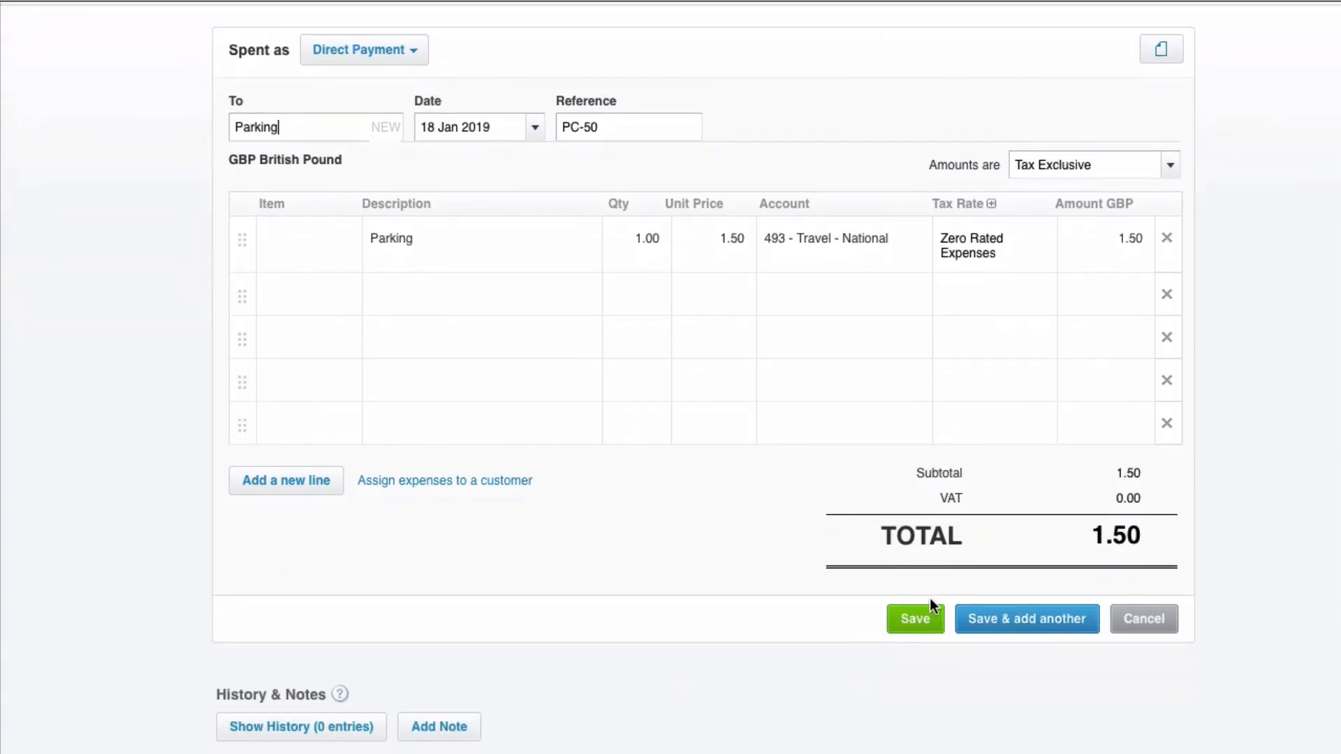